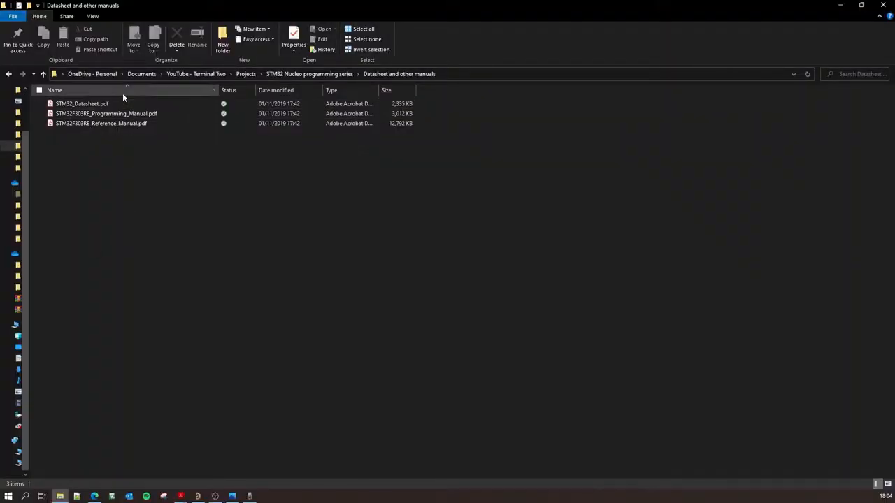
# - Pick out STM32_Datasheet.pdf in the Datasheet and other manuals folder
pyautogui.click(81, 104)
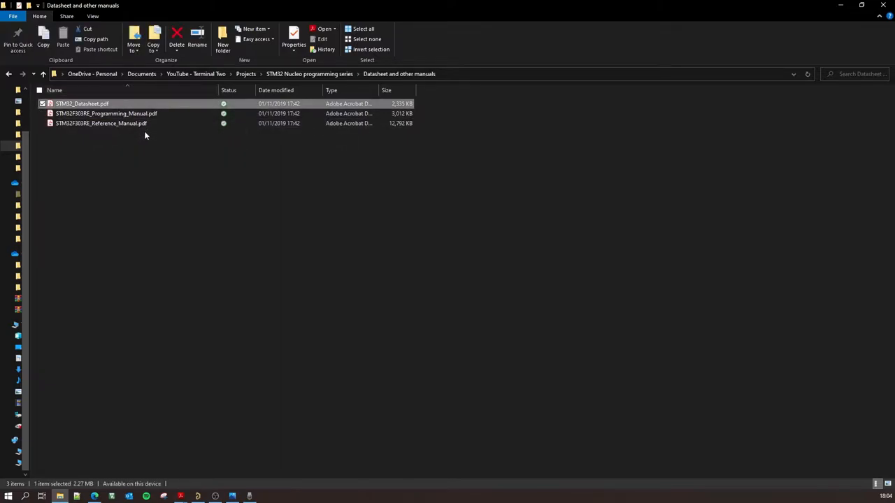
# - Open STM32_Datasheet.pdf in Acrobat Reader and look over the STM32F303xD/xE cover page
pyautogui.click(101, 123)
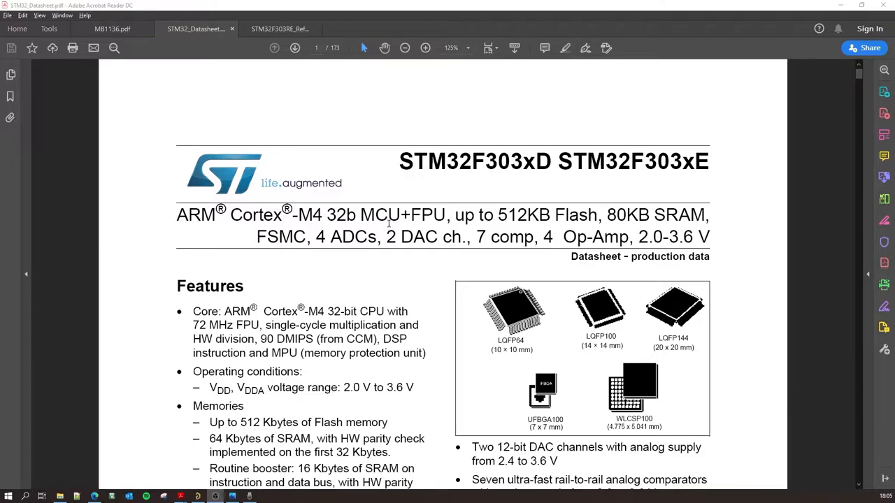
pyautogui.scroll(-3)
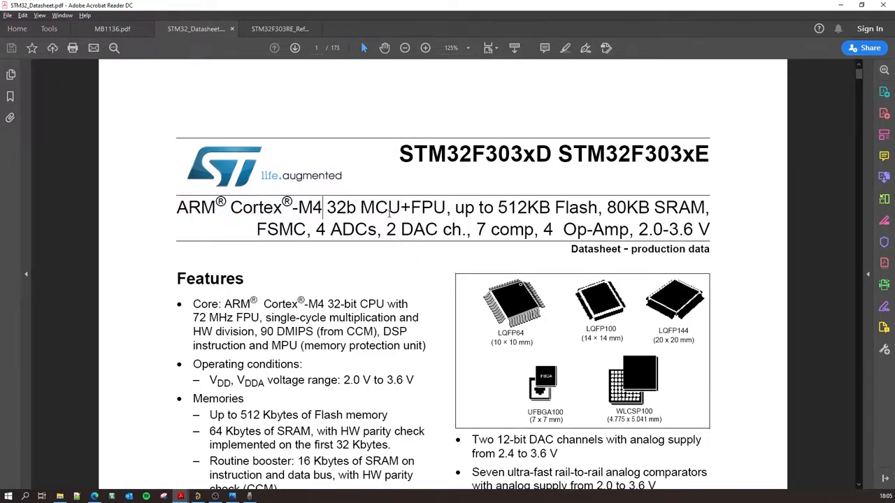
pyautogui.moveTo(455, 203)
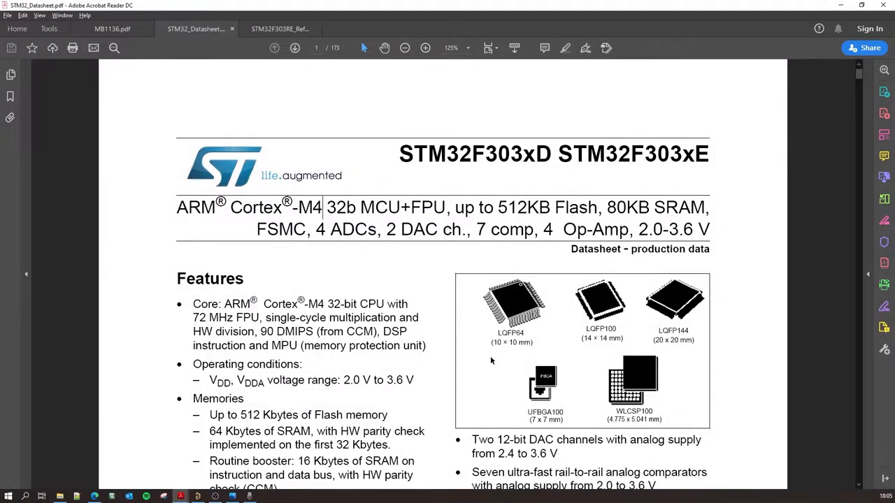
pyautogui.moveTo(414, 210)
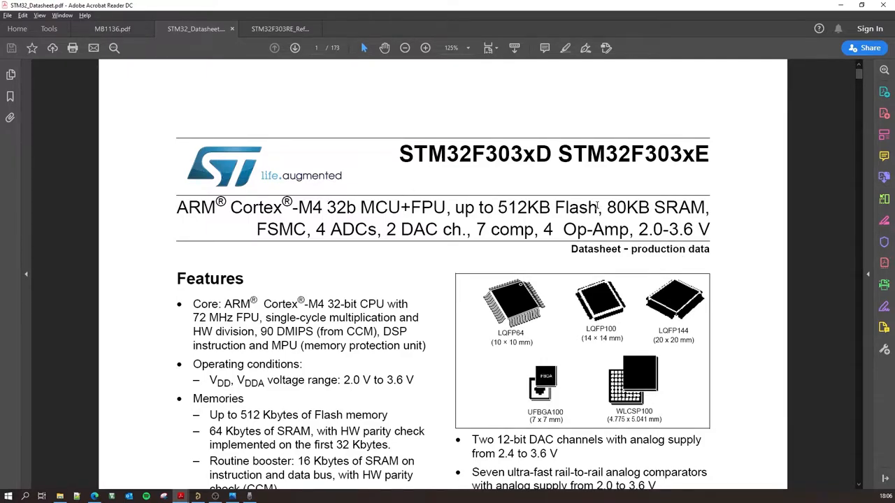
pyautogui.scroll(-3)
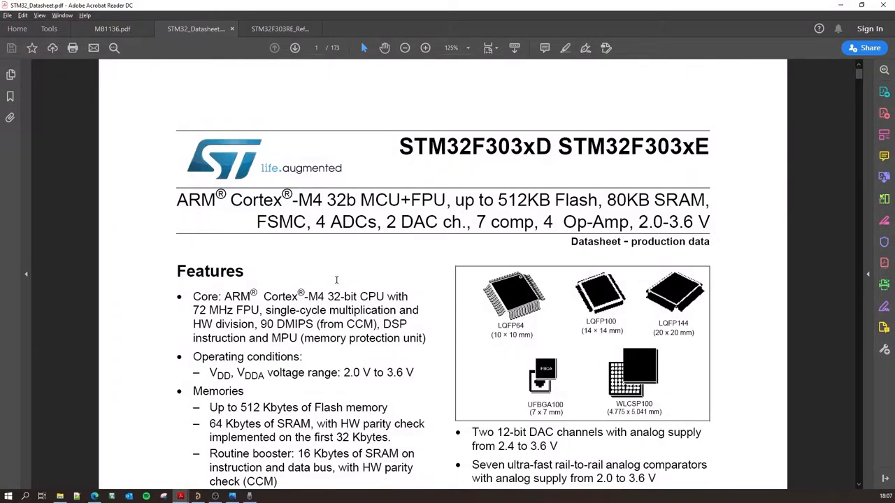
pyautogui.moveTo(339, 280)
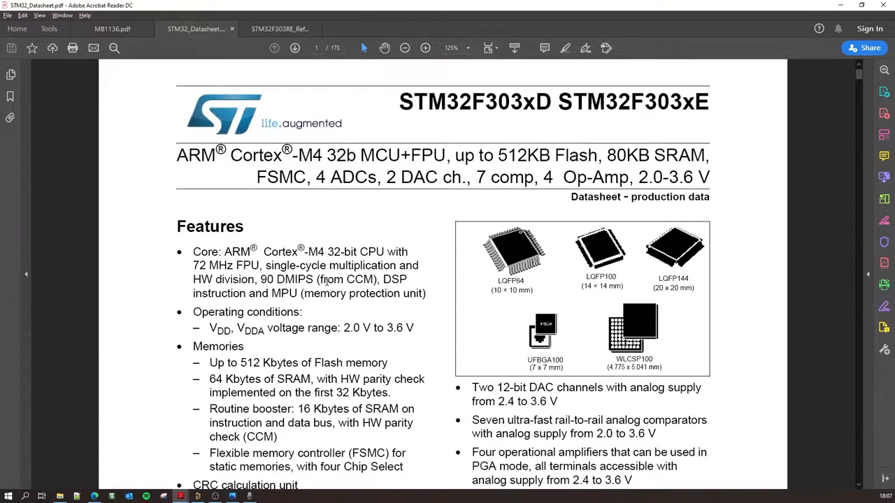
pyautogui.scroll(-3)
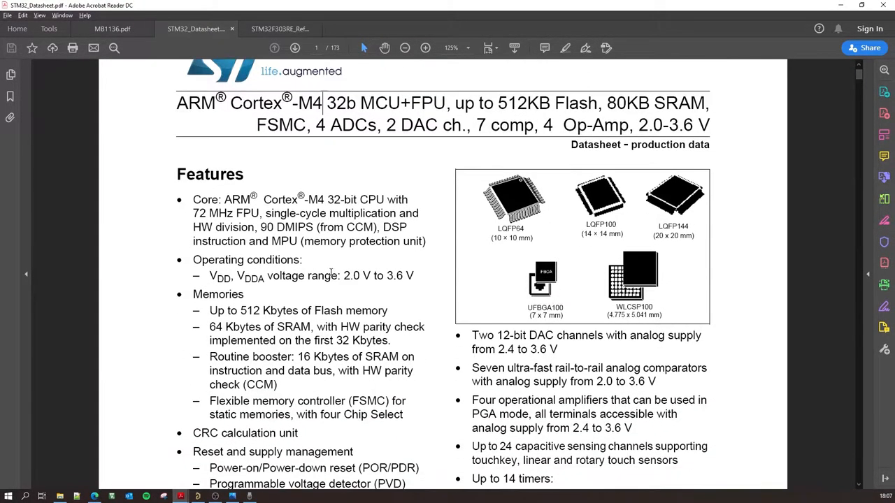
pyautogui.scroll(-3)
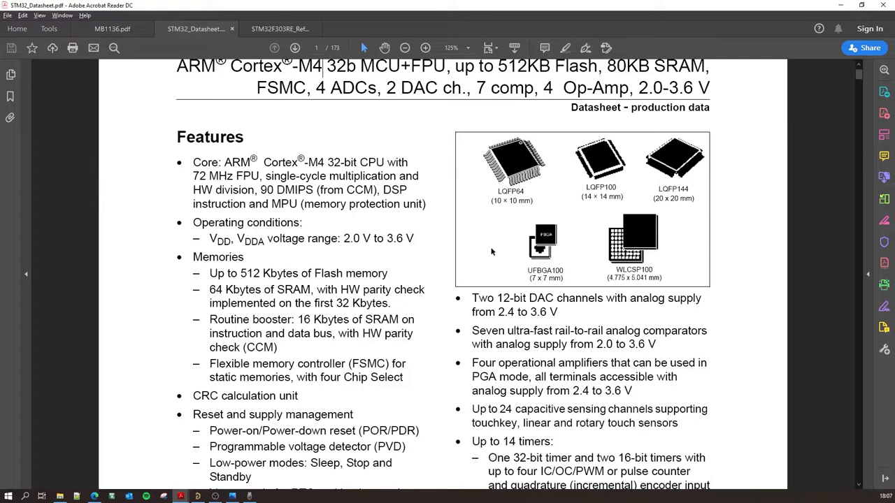
pyautogui.doubleClick(512, 190)
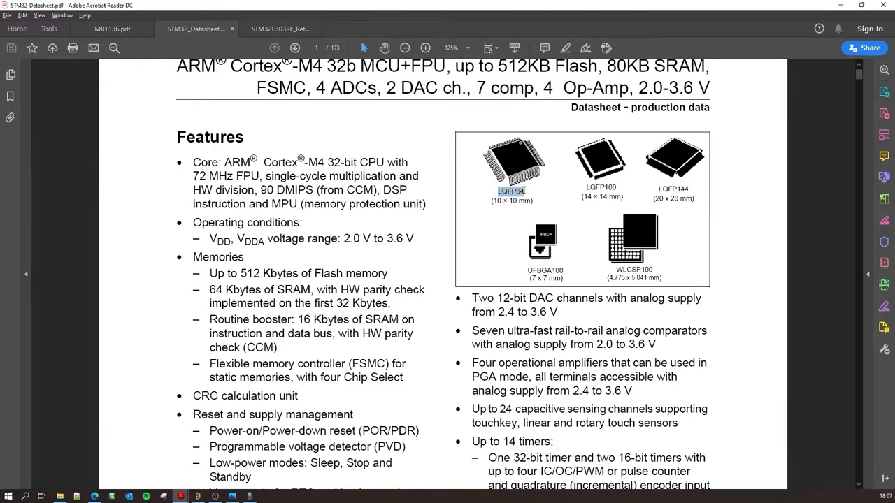
pyautogui.scroll(-3)
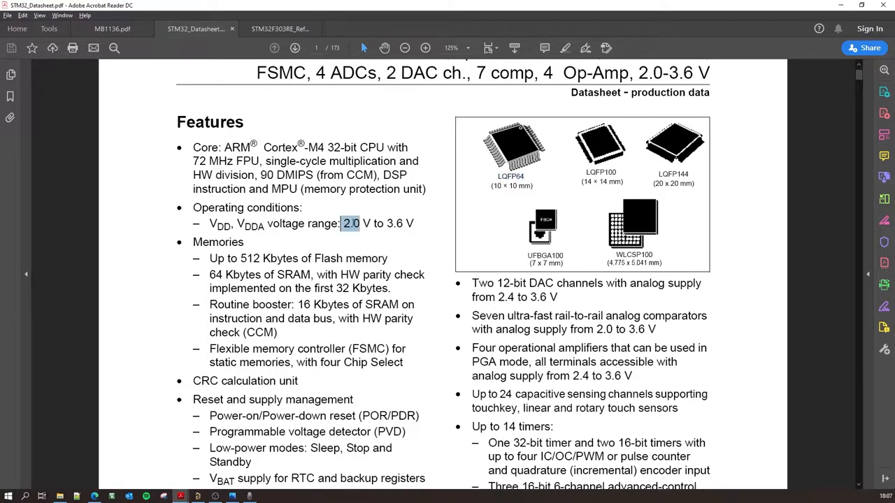
pyautogui.moveTo(349, 224); pyautogui.dragTo(414, 224)
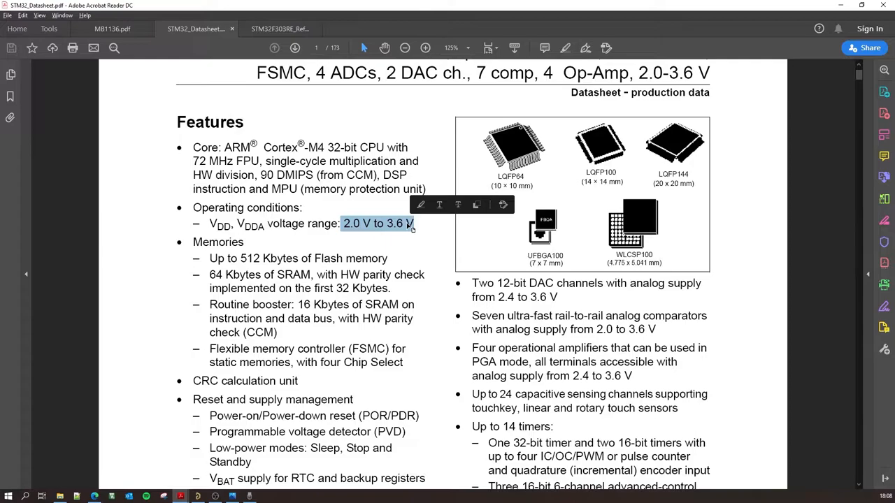
pyautogui.moveTo(411, 231)
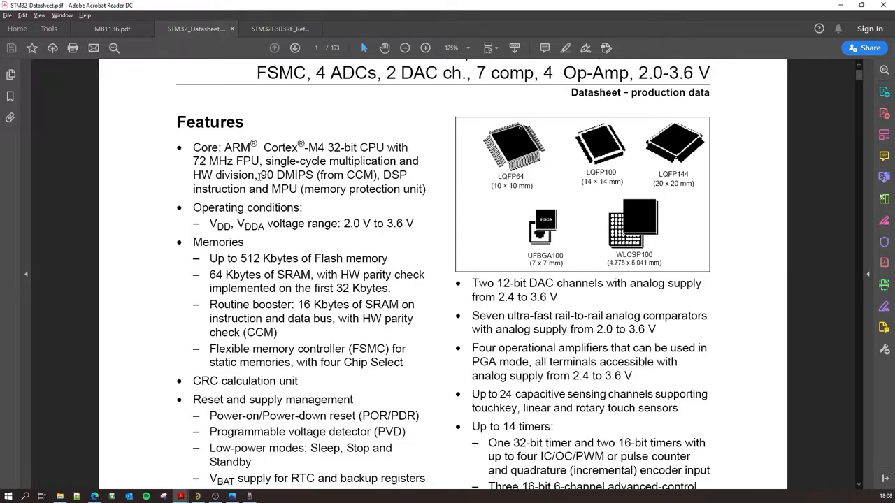
pyautogui.moveTo(260, 174)
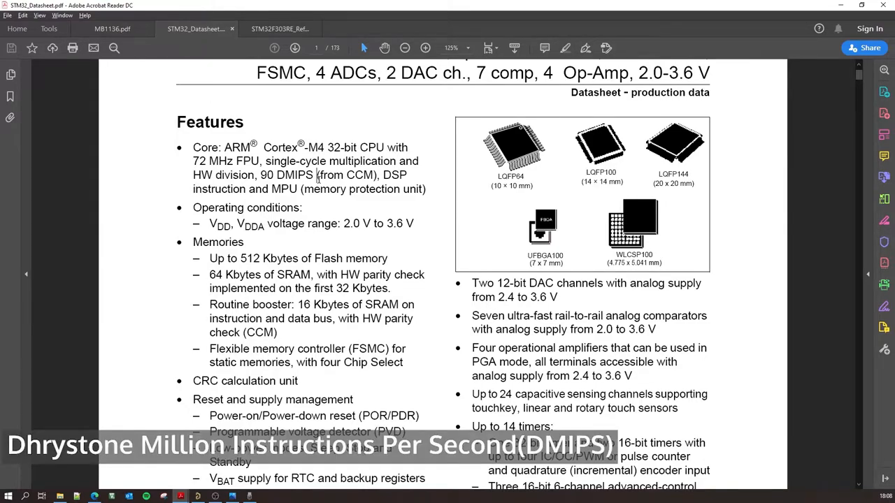
pyautogui.doubleClick(391, 175)
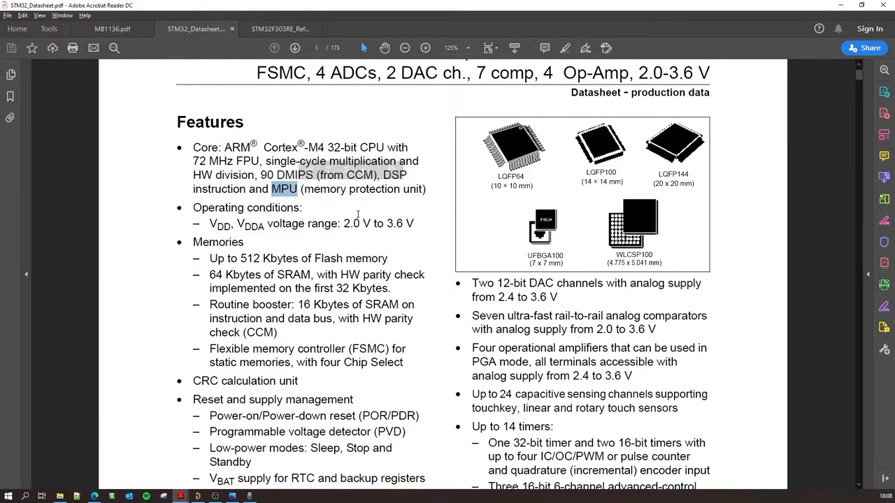
# - Scroll through the Features list and package images, then back to the top of page 1
pyautogui.scroll(-3)
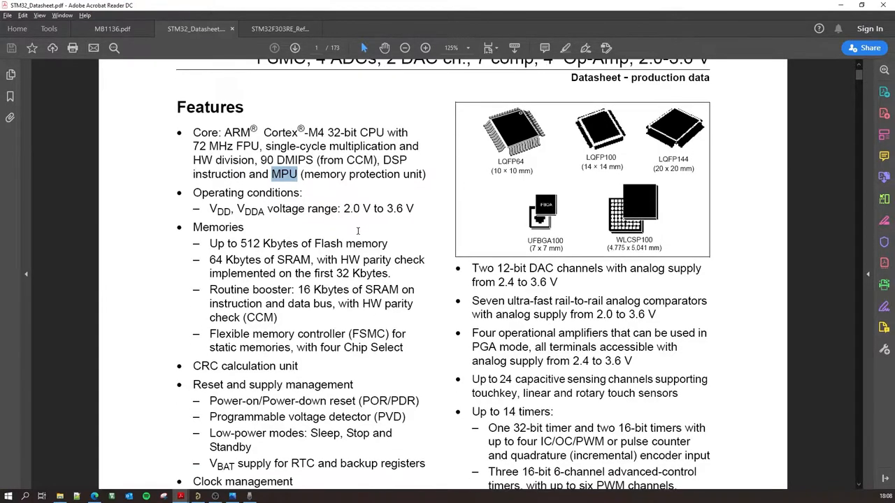
pyautogui.scroll(-3)
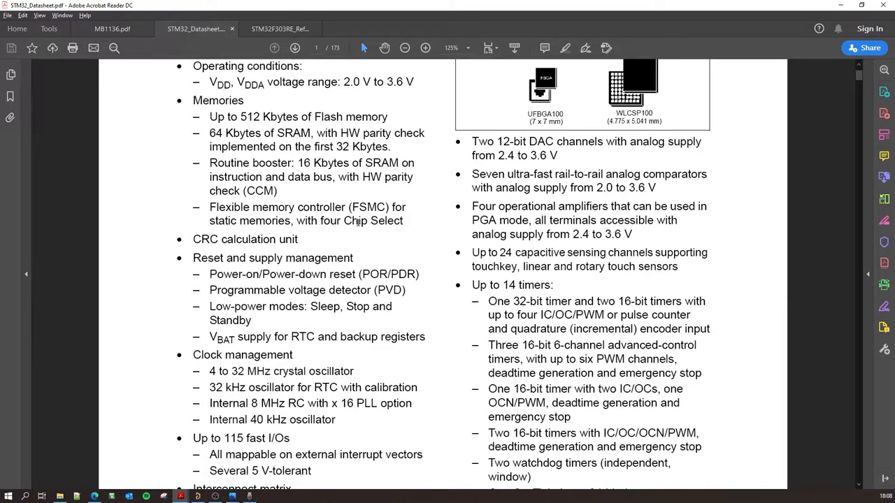
pyautogui.scroll(-3)
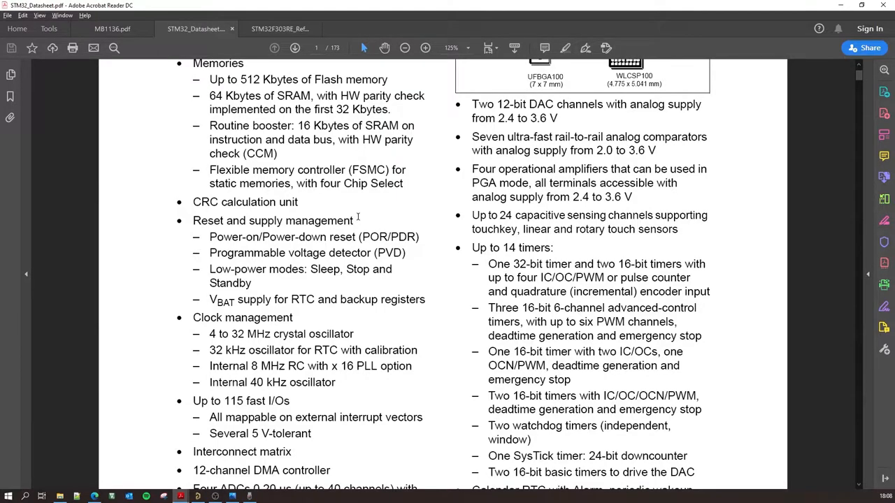
pyautogui.scroll(-3)
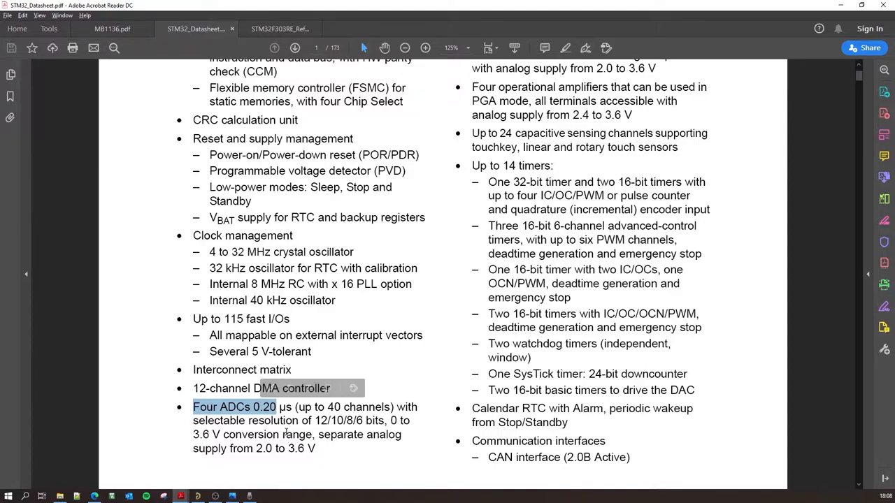
pyautogui.moveTo(432, 418)
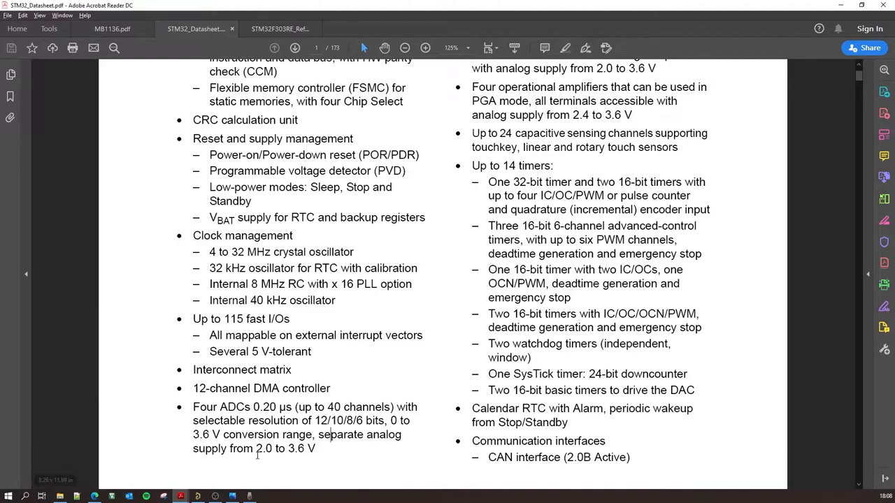
pyautogui.moveTo(400, 427)
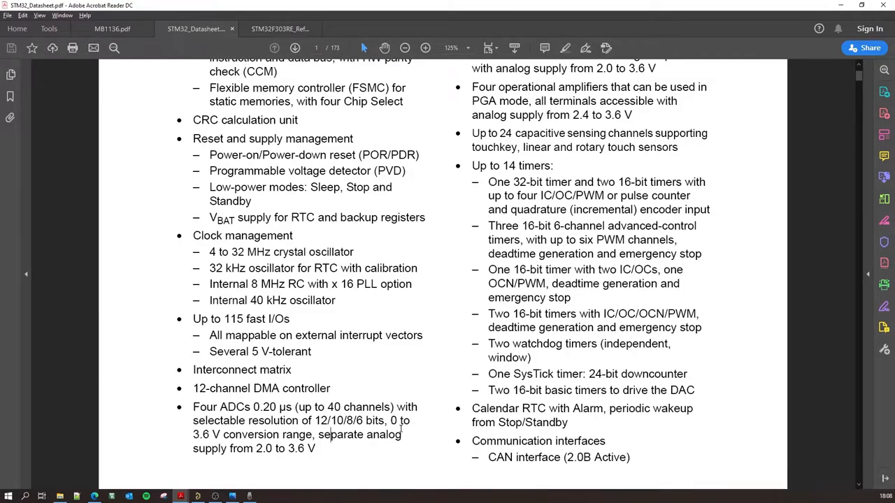
pyautogui.scroll(3)
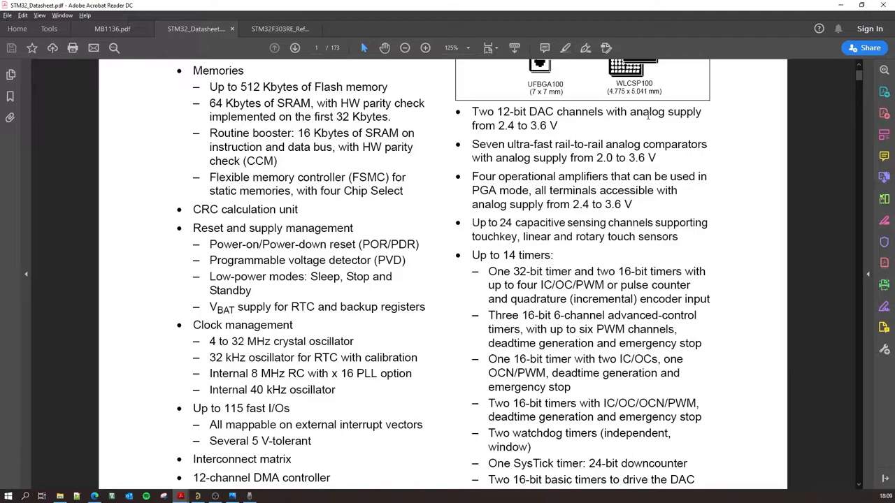
pyautogui.moveTo(549, 131)
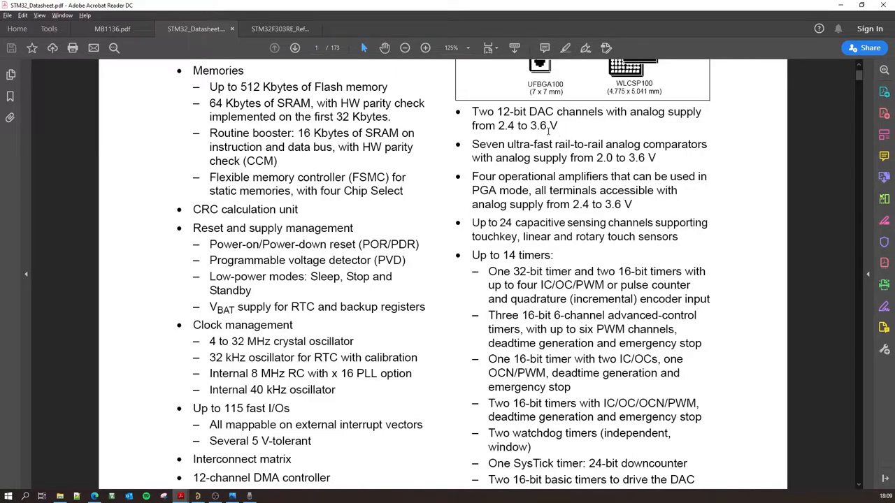
pyautogui.moveTo(587, 181)
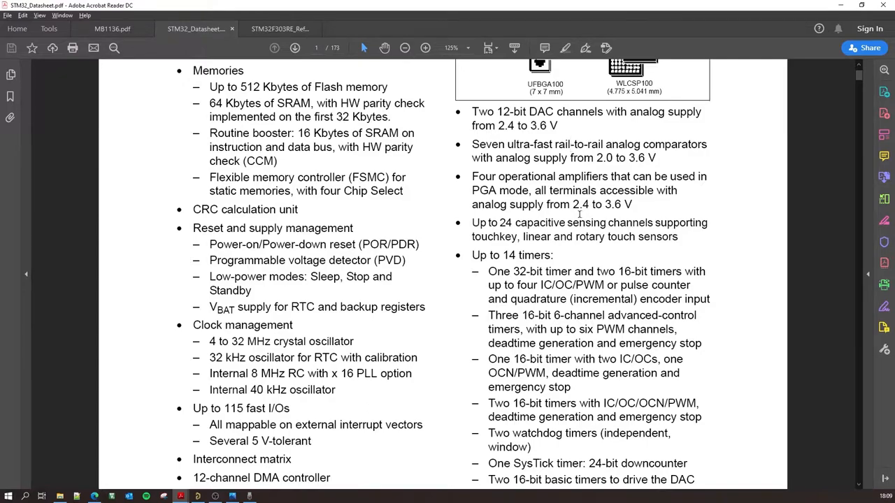
pyautogui.scroll(3)
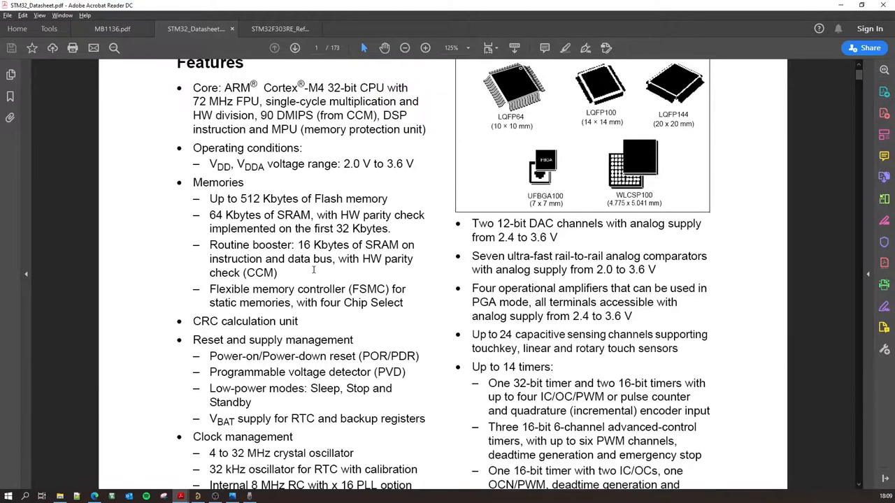
pyautogui.scroll(3)
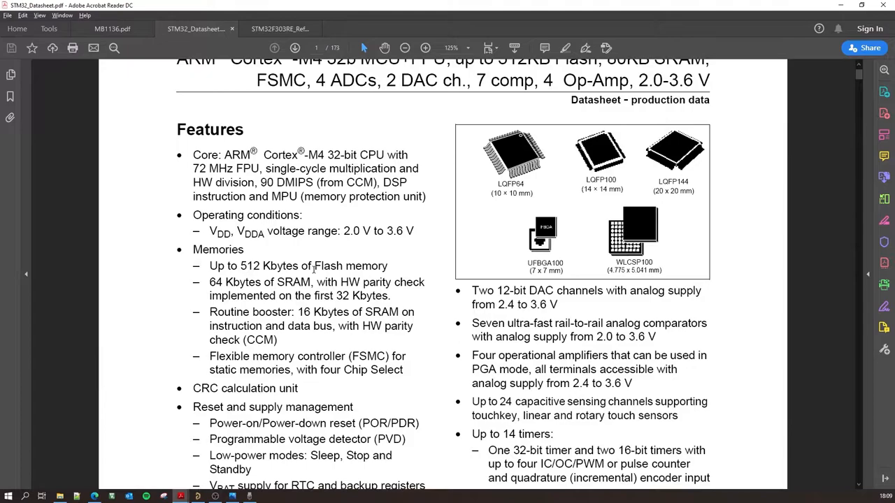
pyautogui.scroll(3)
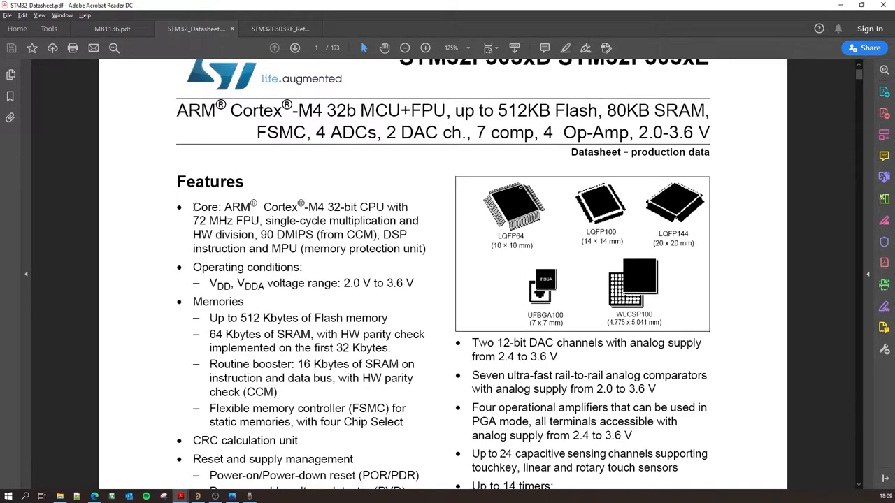
# - Bring up the Arm processors overview and highlight the Cortex-M series description
pyautogui.doubleClick(224, 207)
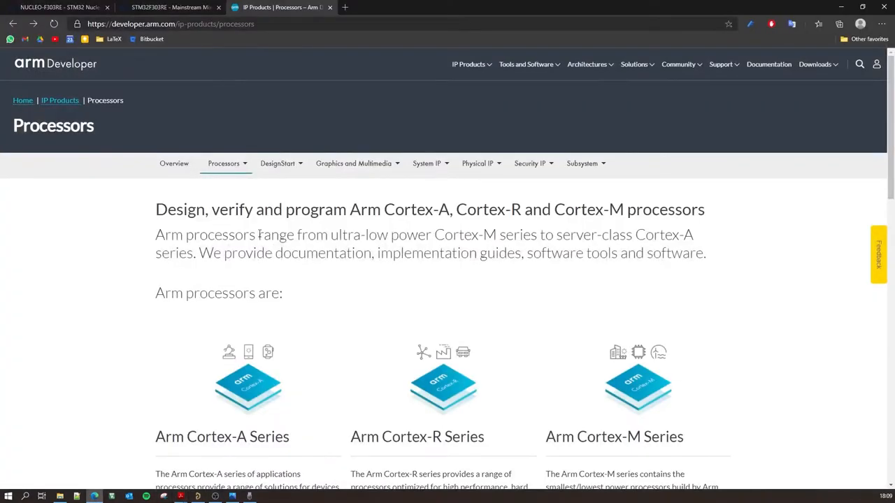
pyautogui.scroll(-3)
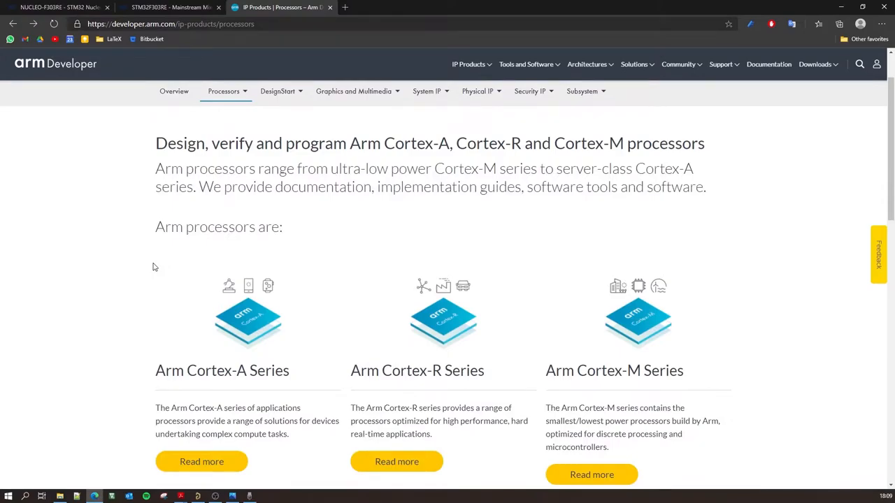
pyautogui.moveTo(164, 275)
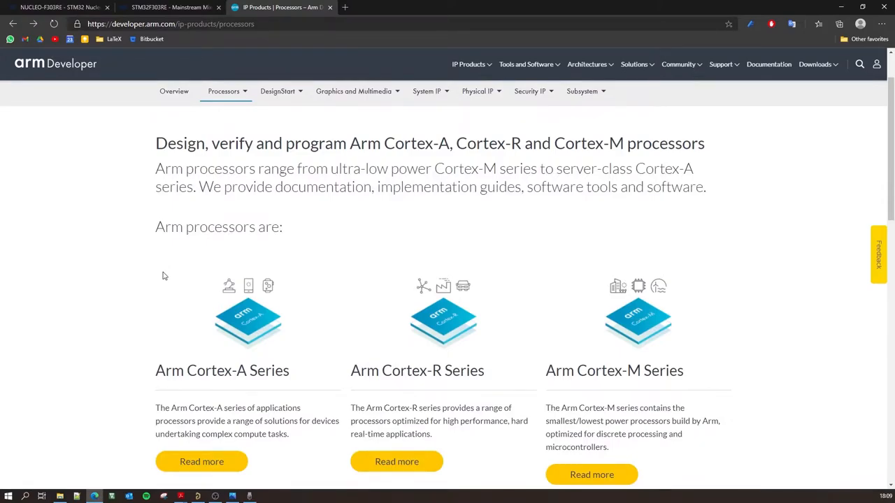
pyautogui.scroll(-3)
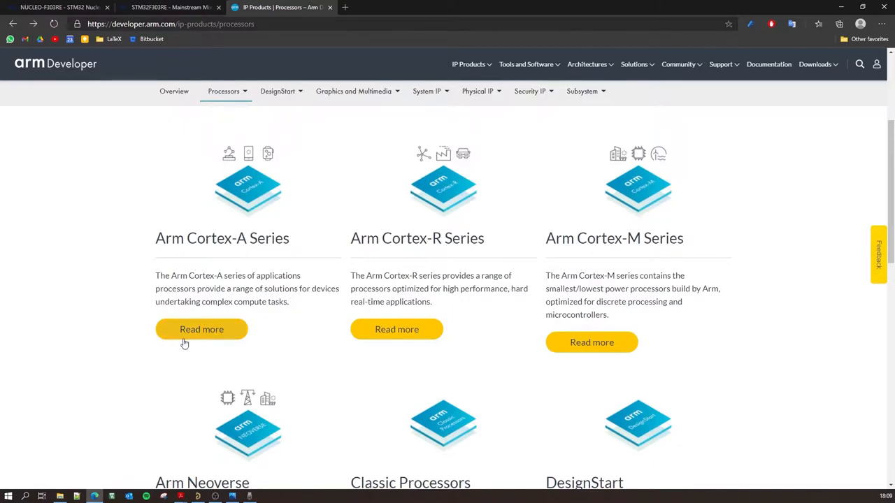
pyautogui.moveTo(548, 274)
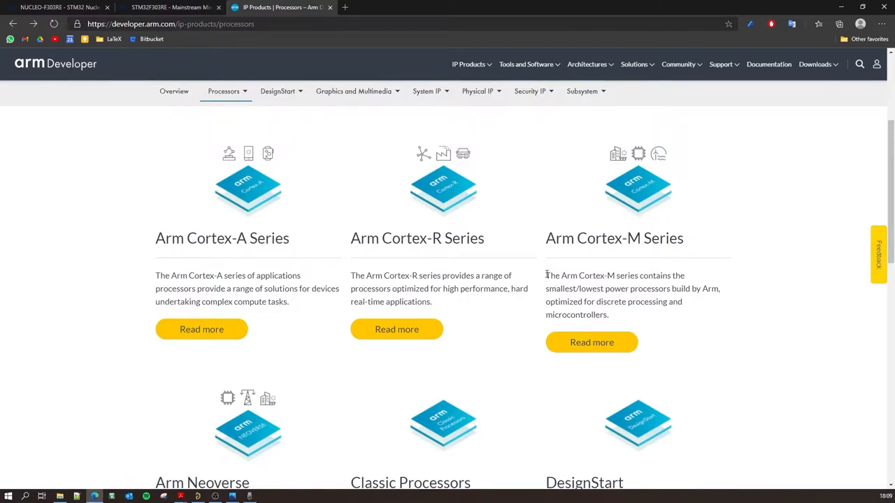
pyautogui.moveTo(546, 275); pyautogui.dragTo(665, 302)
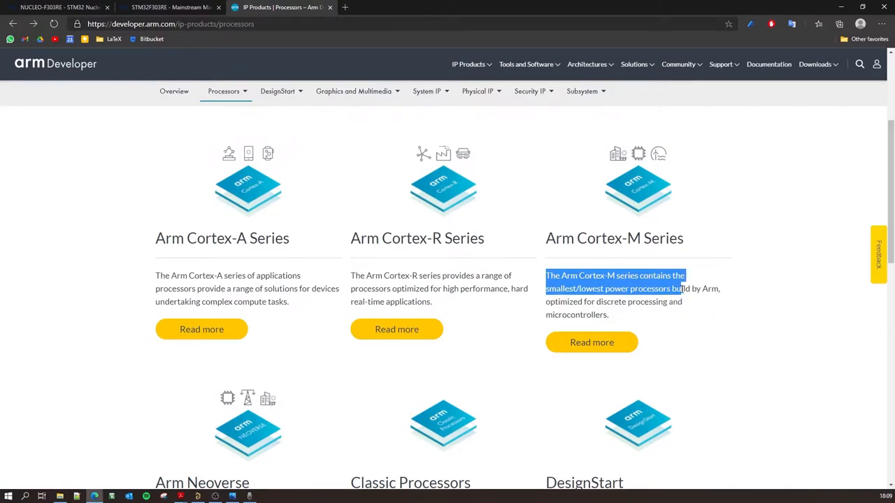
pyautogui.click(632, 302)
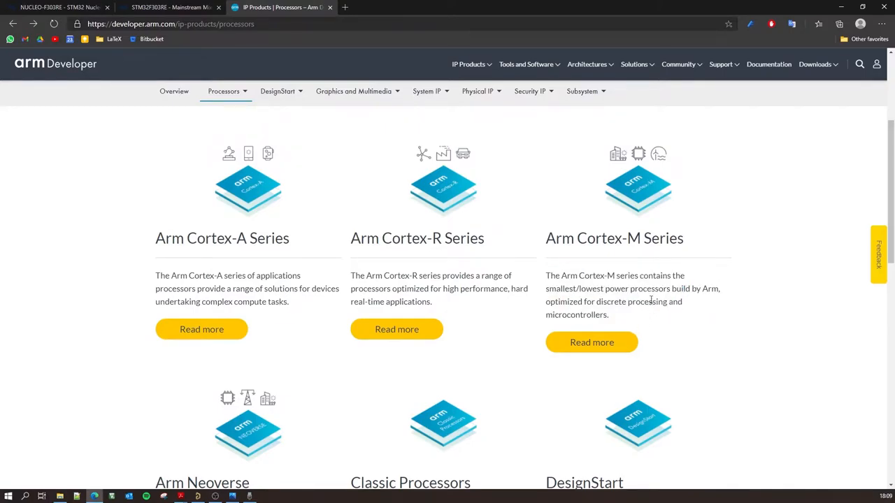
# - Go into the Cortex-M Series details page and scroll down to the Cortex-M4 entry
pyautogui.click(592, 341)
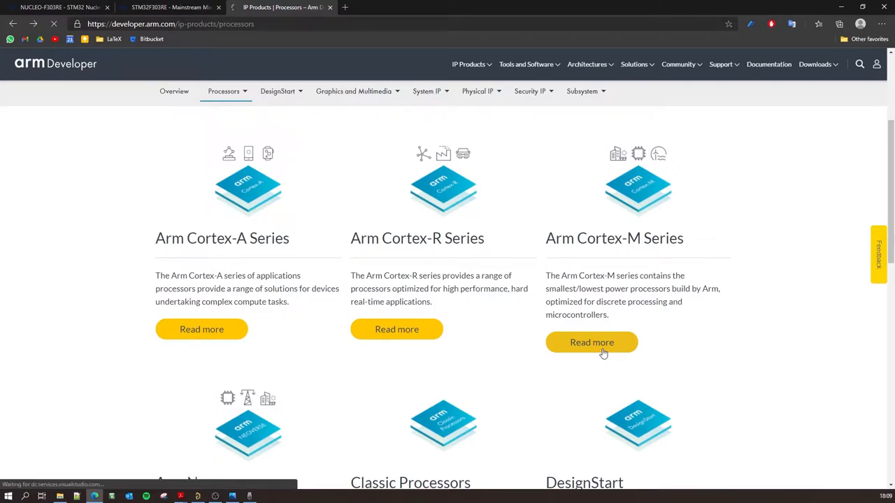
pyautogui.click(592, 341)
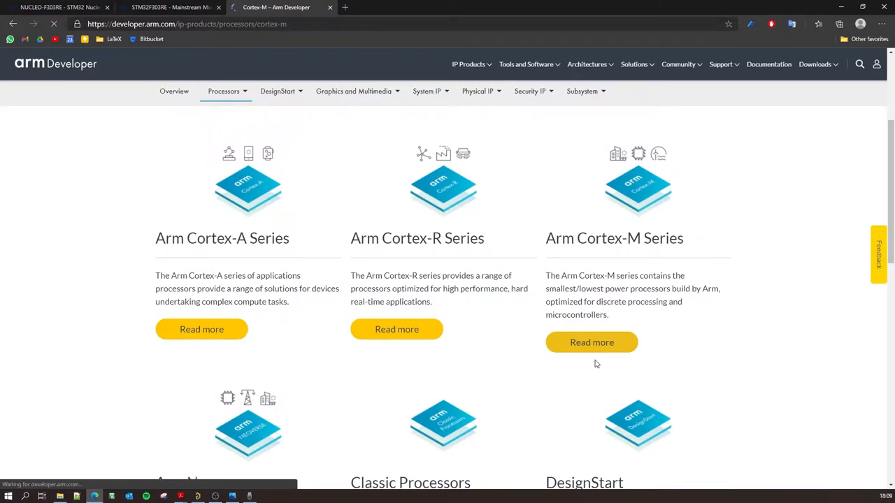
pyautogui.click(591, 341)
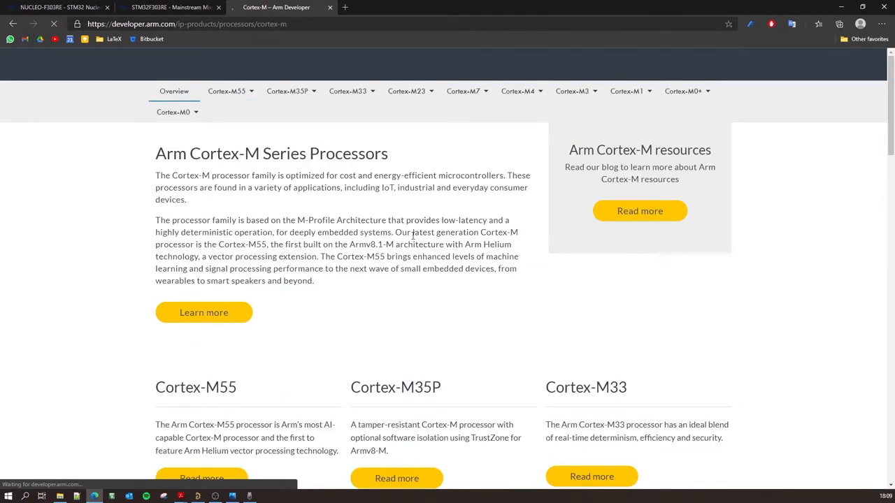
pyautogui.scroll(-3)
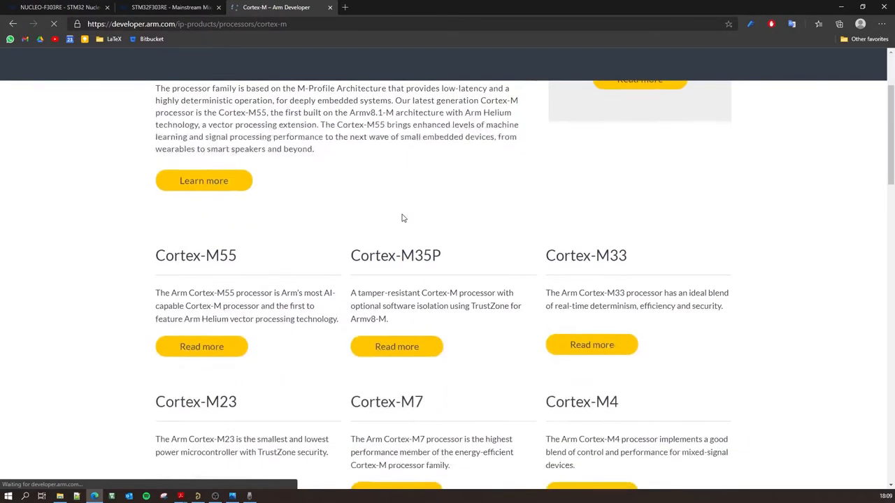
pyautogui.scroll(-3)
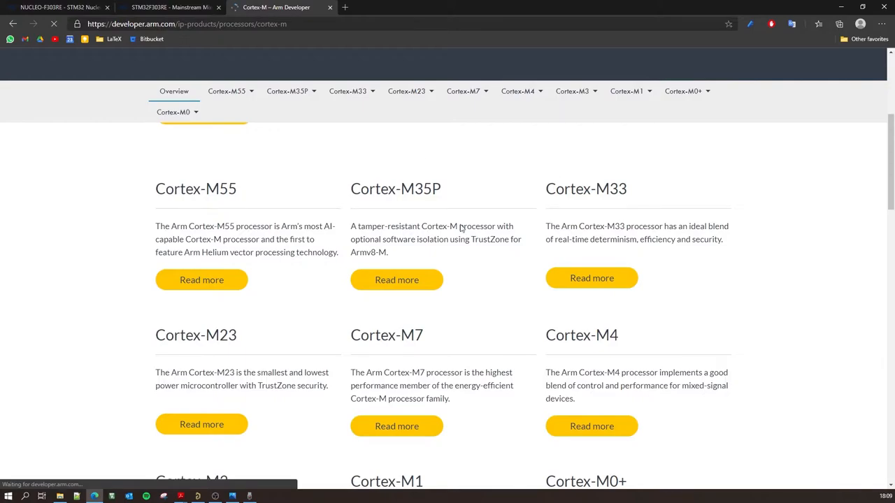
pyautogui.scroll(-3)
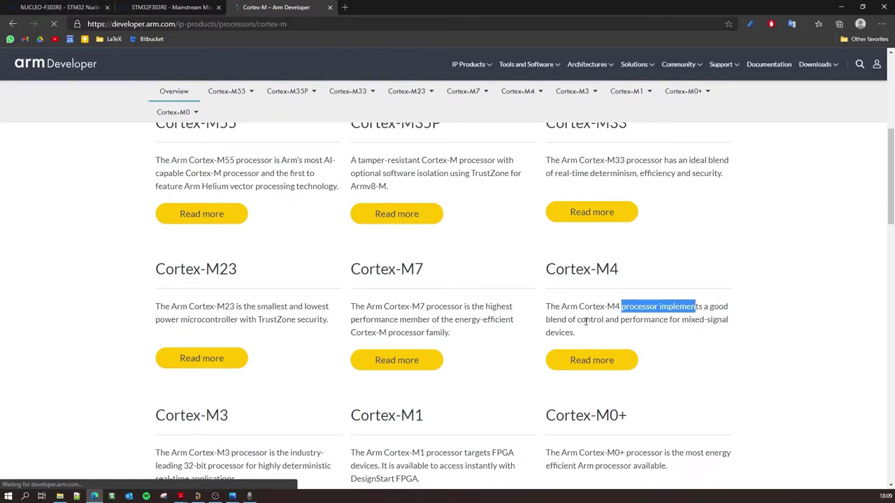
pyautogui.scroll(-3)
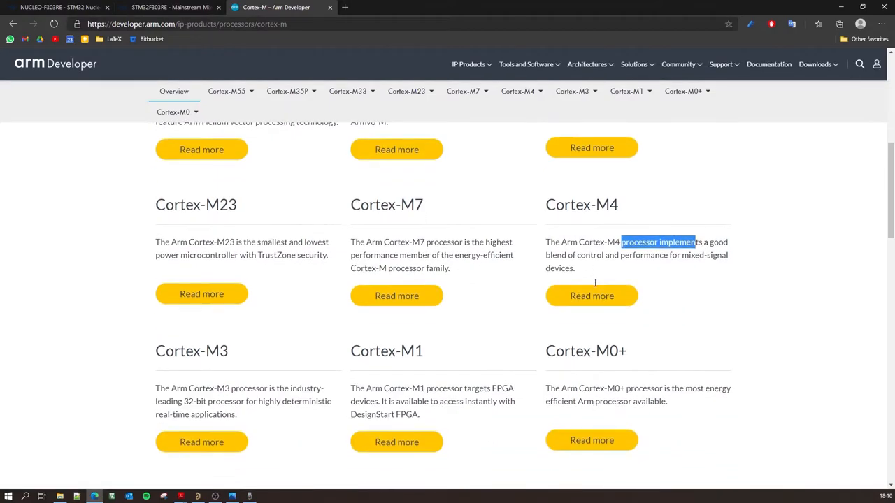
pyautogui.scroll(-3)
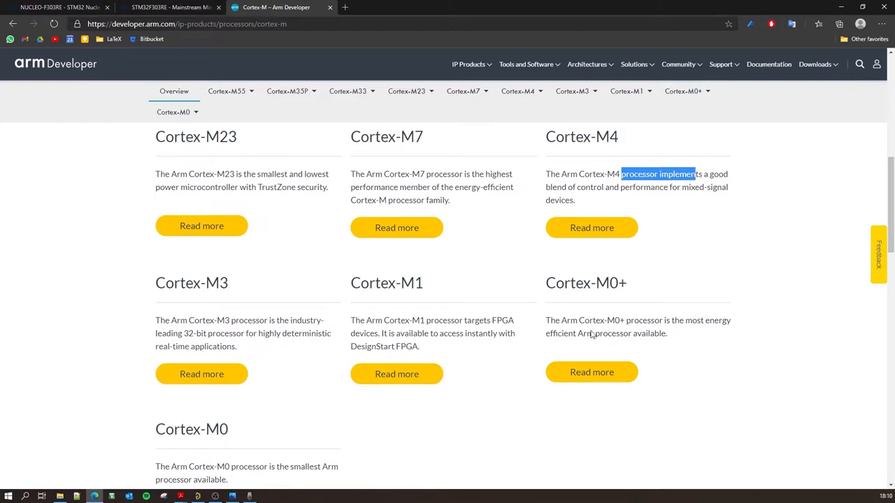
pyautogui.moveTo(678, 333)
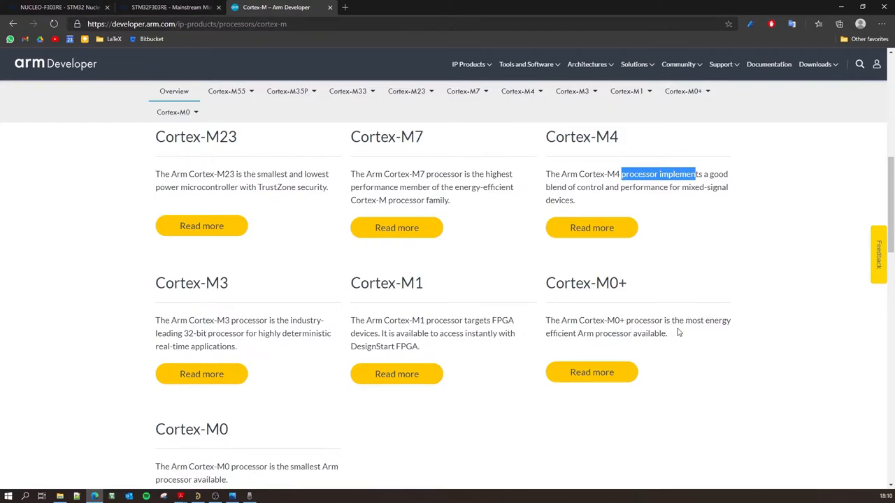
pyautogui.moveTo(635, 347)
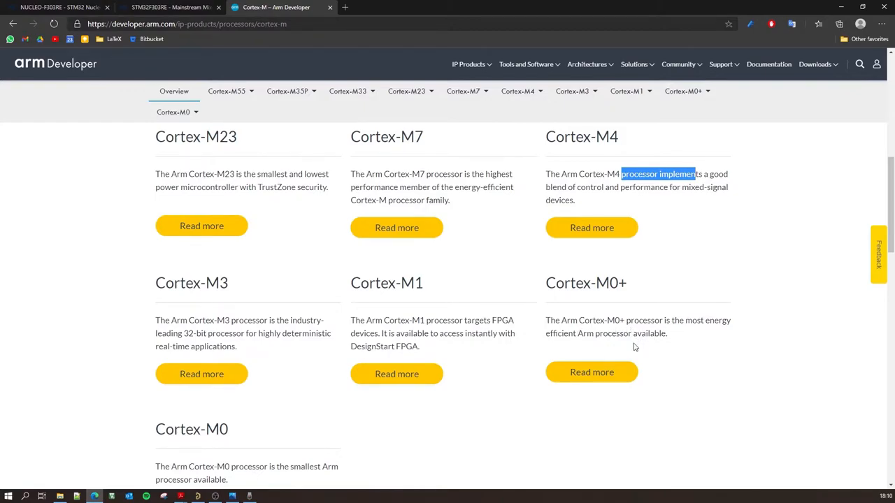
pyautogui.moveTo(635, 265)
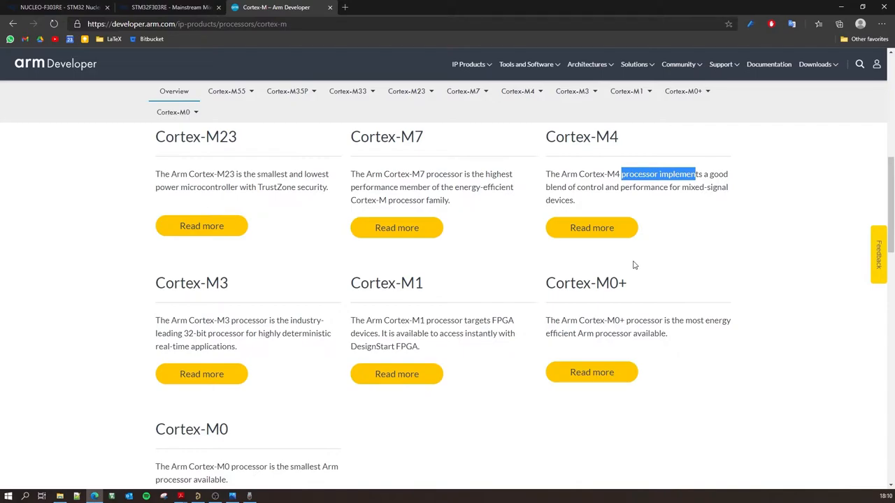
pyautogui.moveTo(663, 306)
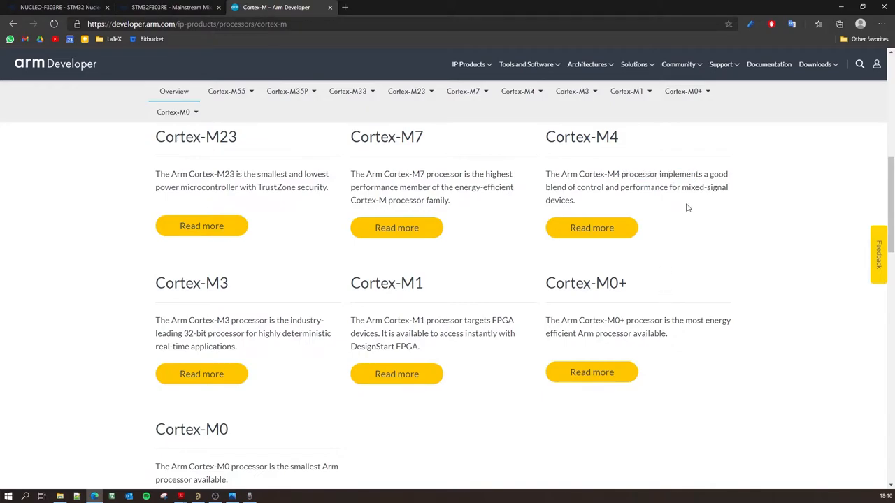
pyautogui.moveTo(694, 202)
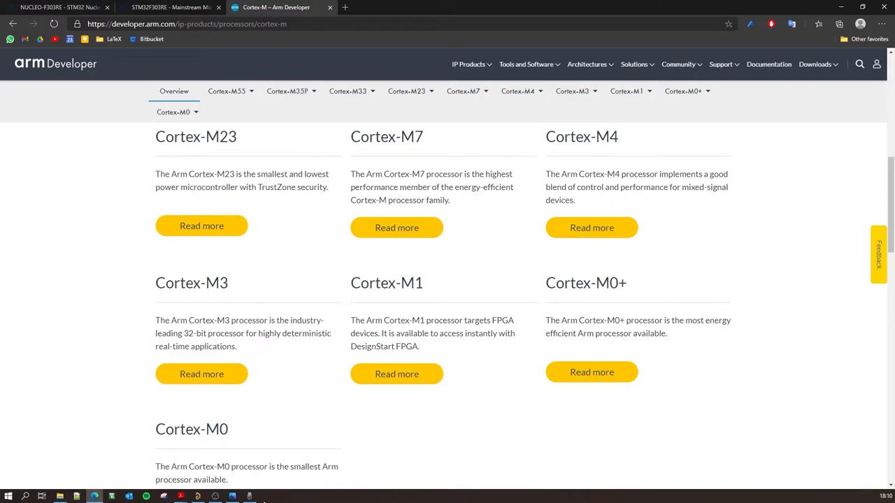
pyautogui.moveTo(180, 497)
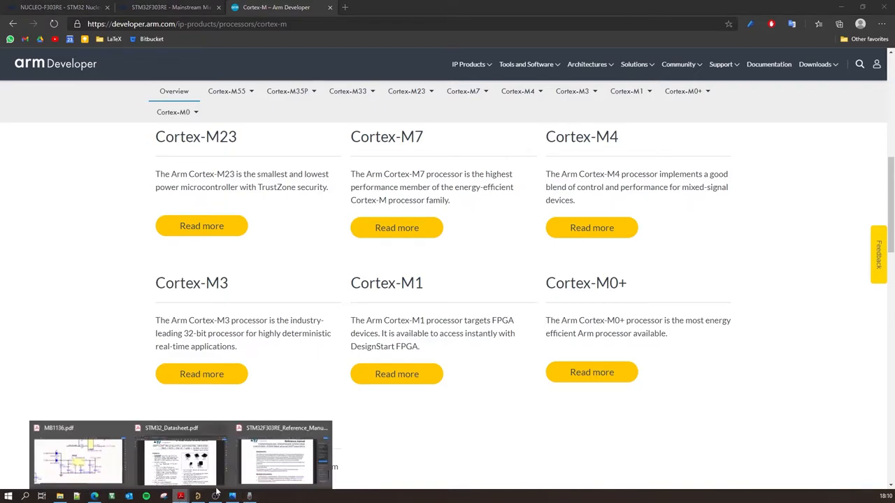
# - Return to the datasheet, enlarge Figure 1 and highlight the 72 MHz CPU frequency, then move to the reference manual
pyautogui.click(179, 458)
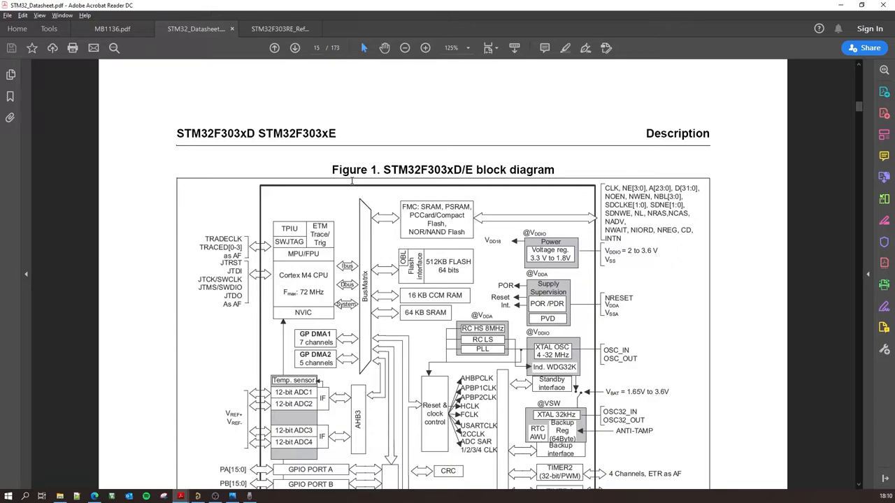
pyautogui.moveTo(376, 221)
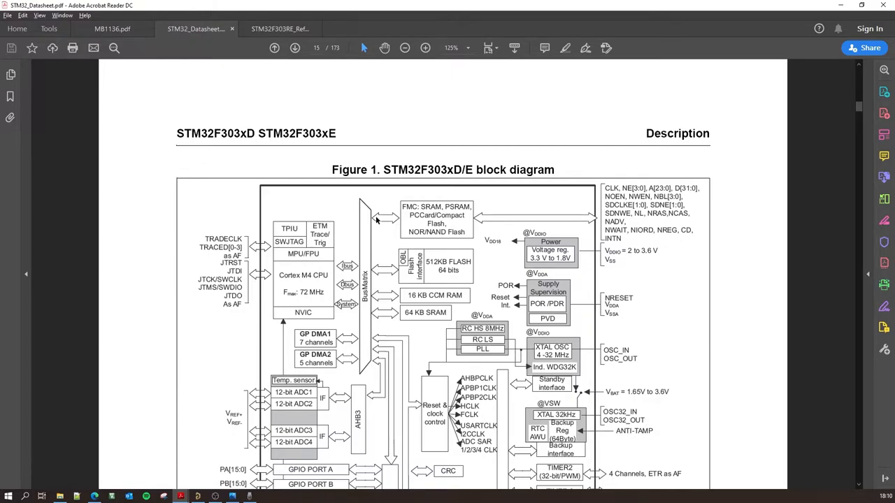
pyautogui.moveTo(364, 181)
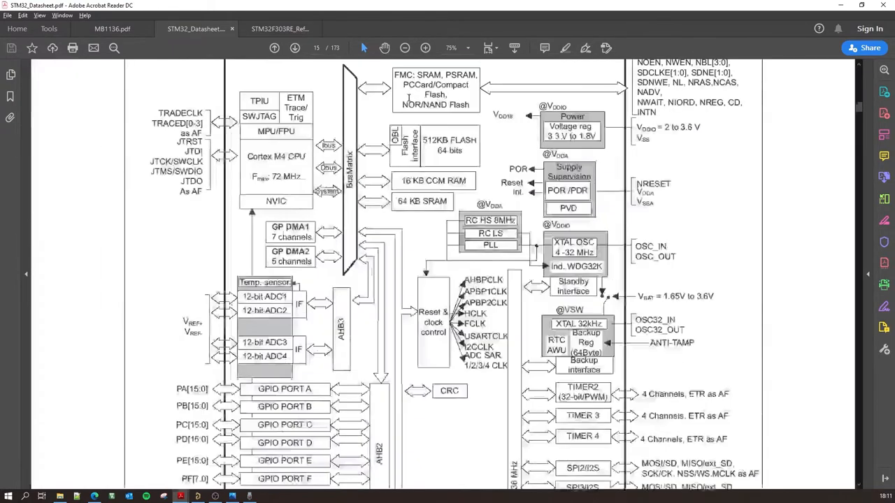
pyautogui.click(425, 48)
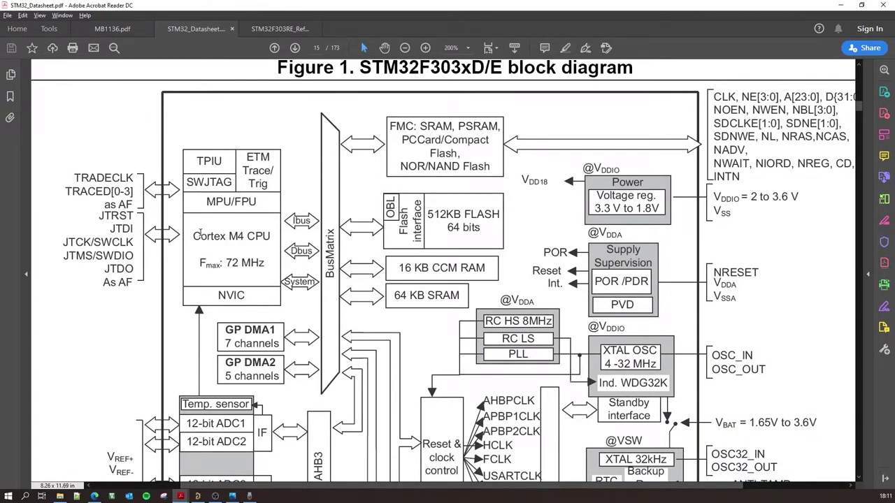
pyautogui.doubleClick(230, 235)
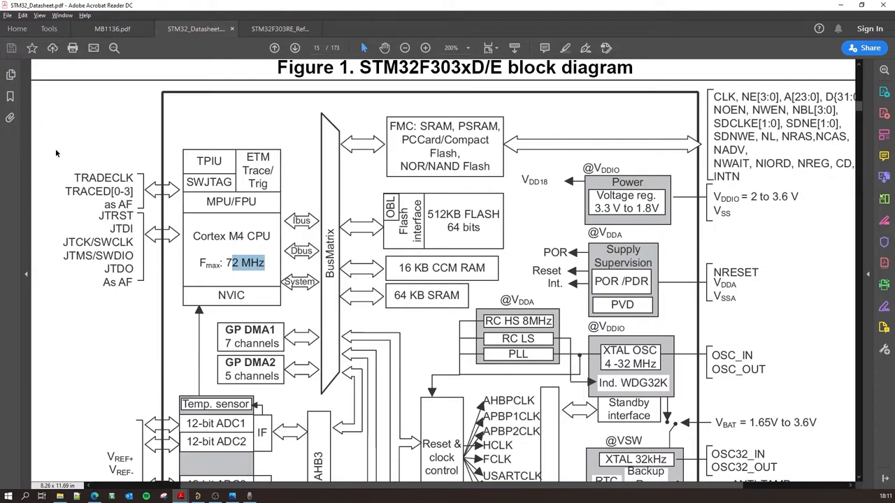
pyautogui.moveTo(95, 147)
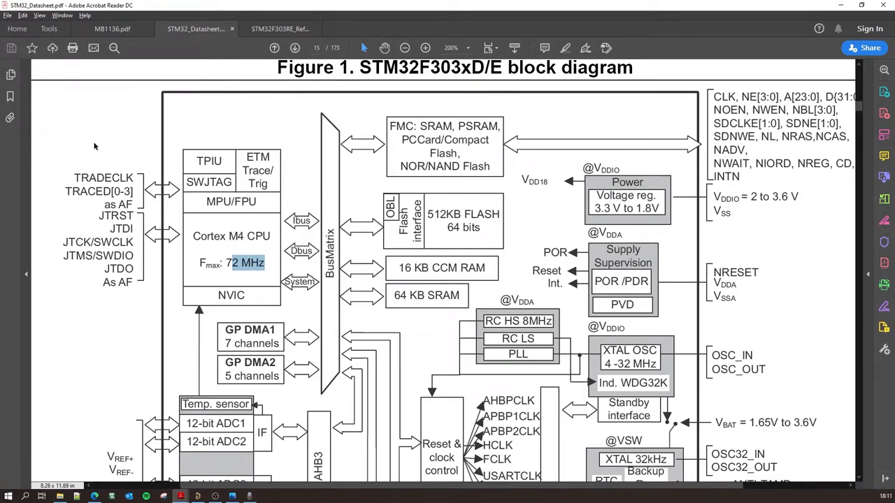
pyautogui.moveTo(142, 235)
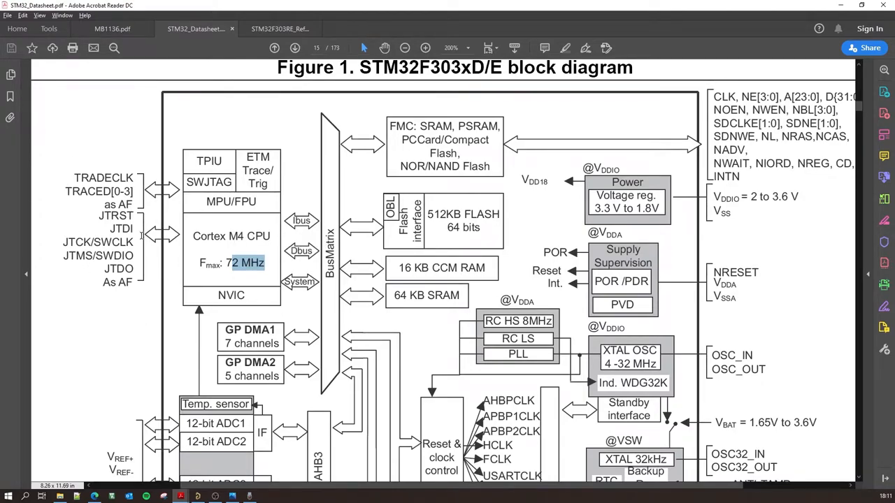
pyautogui.moveTo(202, 161)
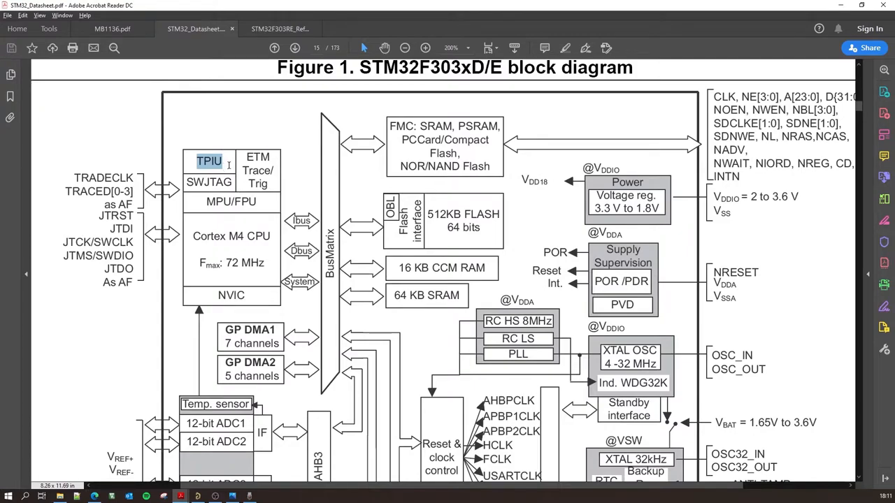
pyautogui.click(280, 28)
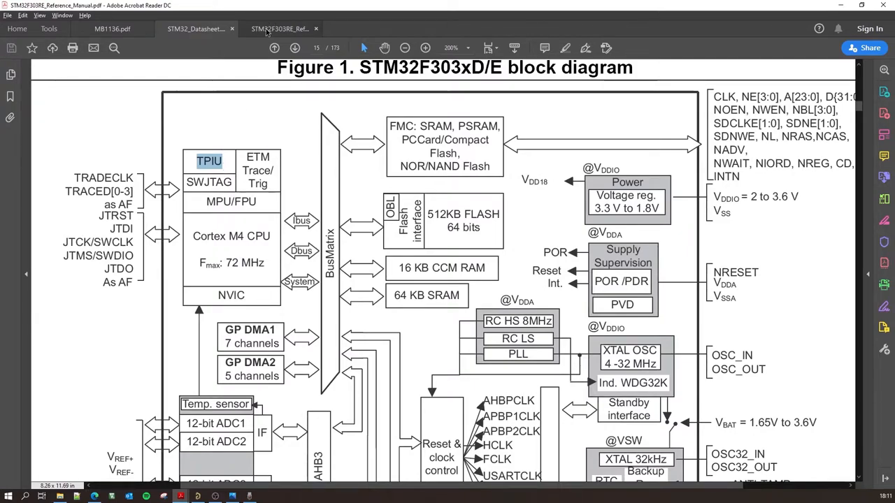
# - Search the reference manual for TPIU to find section 33.17, then return to the datasheet
pyautogui.click(279, 28)
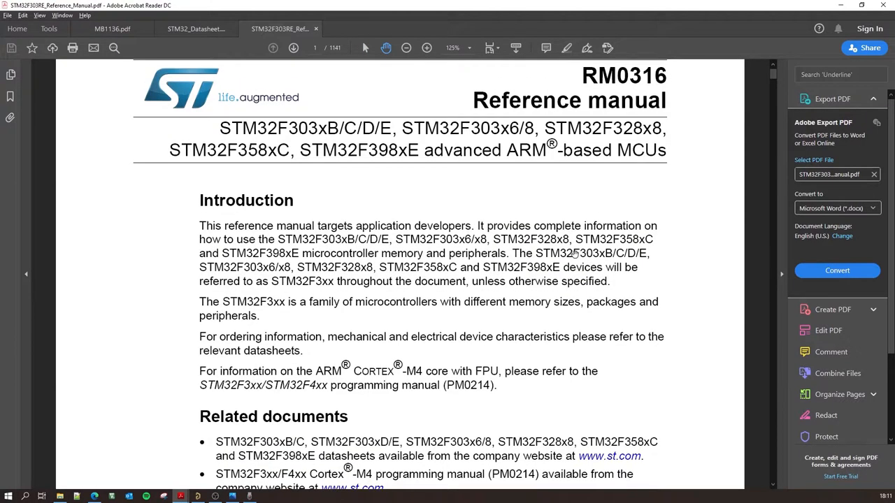
pyautogui.press('ctrl+f')
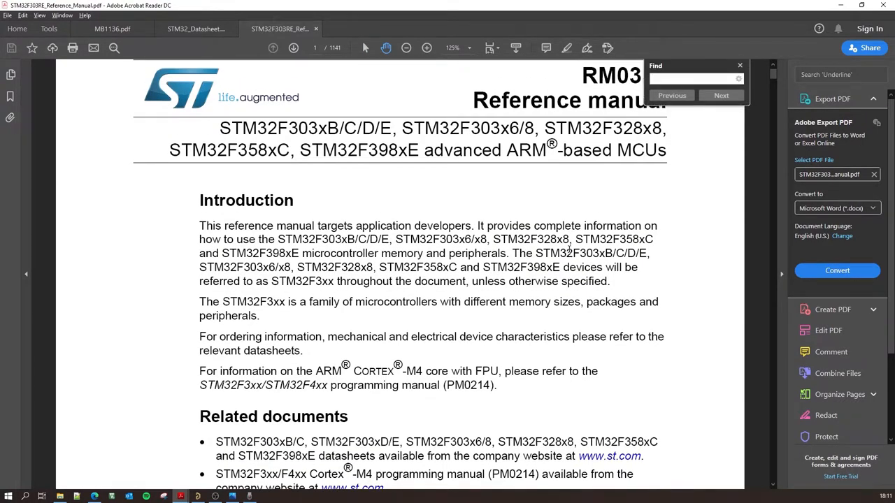
pyautogui.write('TPIU')
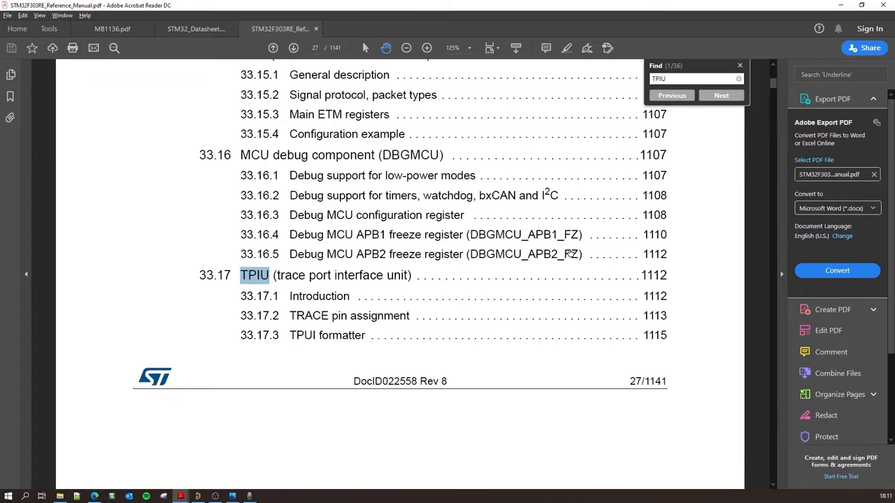
pyautogui.moveTo(442, 361)
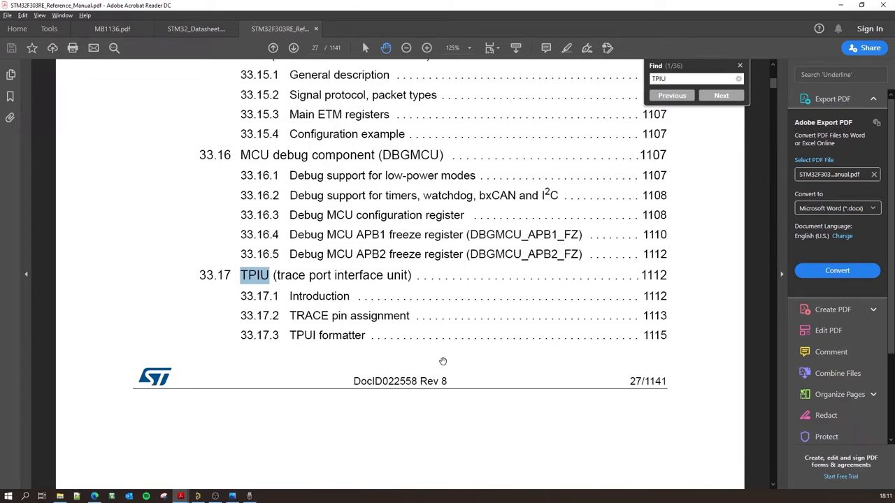
pyautogui.moveTo(364, 286)
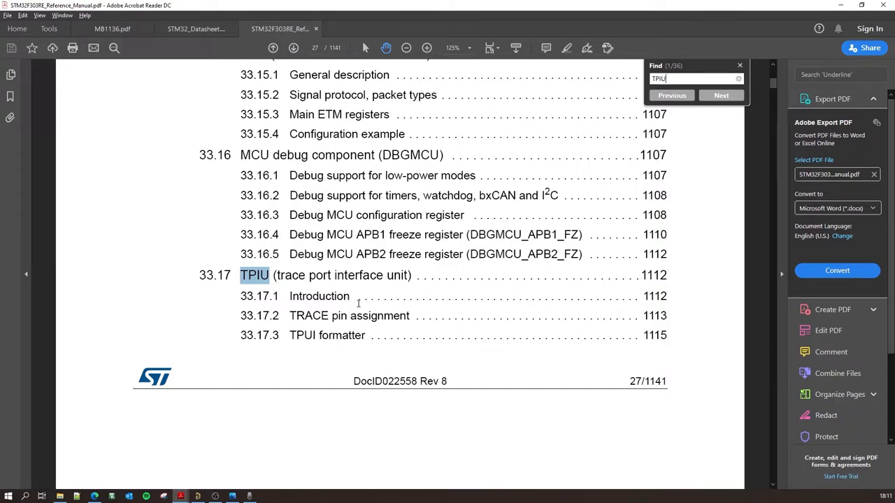
pyautogui.click(196, 28)
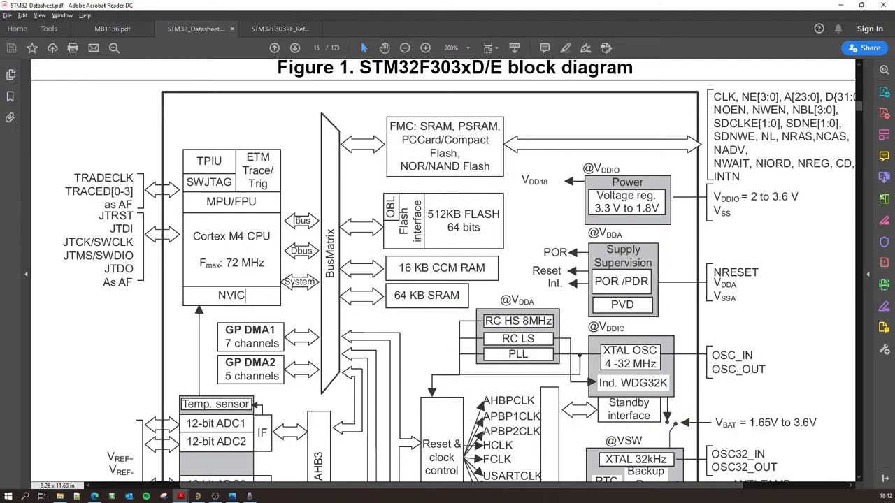
pyautogui.moveTo(306, 265)
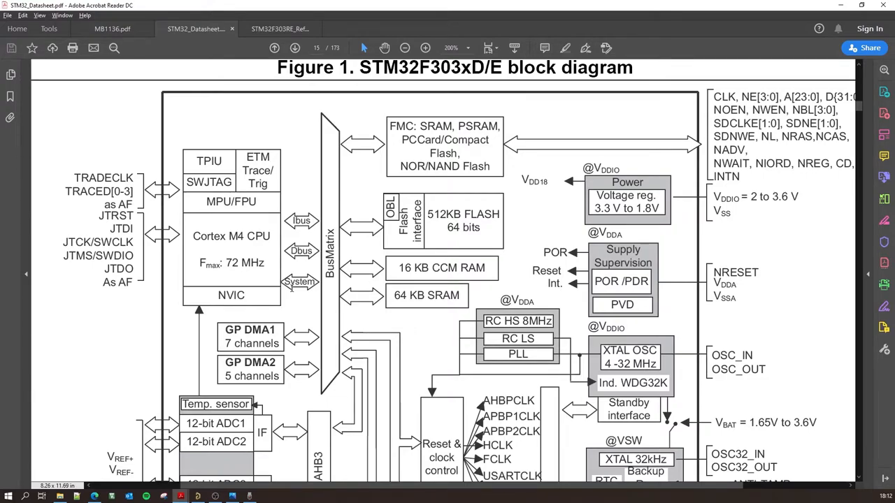
pyautogui.moveTo(333, 282)
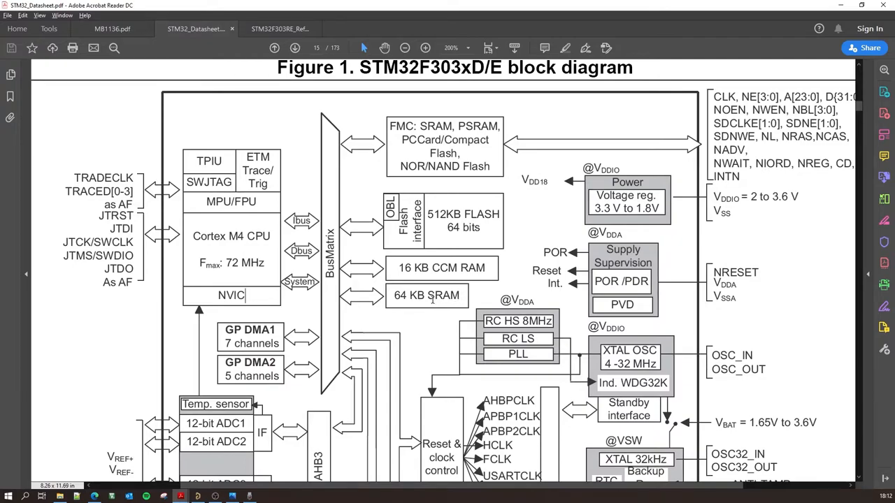
# - Mark the 512KB FLASH memory block in the block diagram
pyautogui.doubleClick(461, 269)
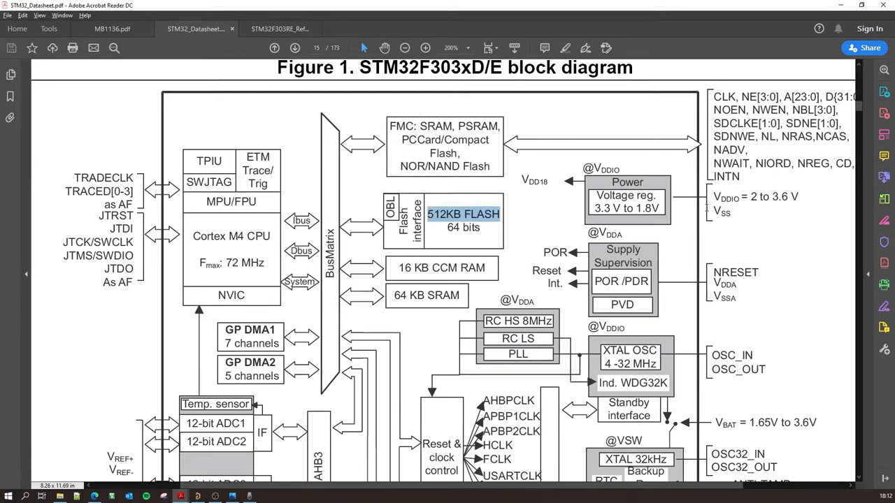
pyautogui.scroll(-3)
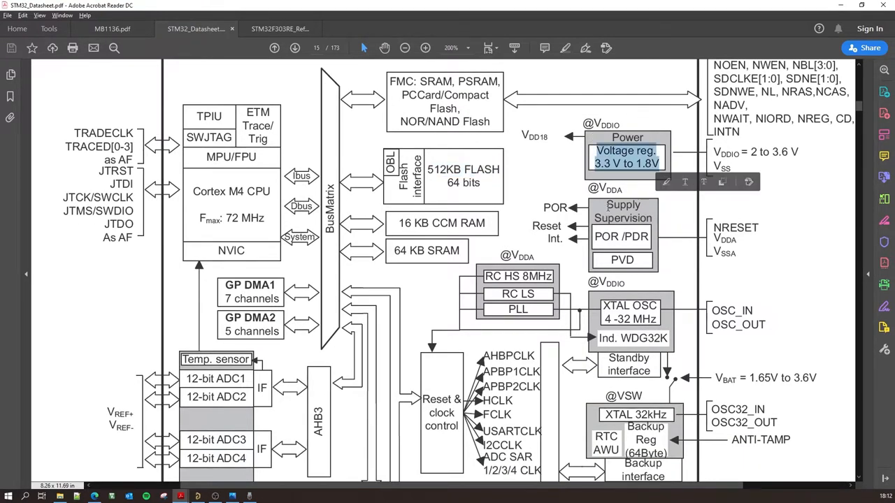
pyautogui.scroll(-3)
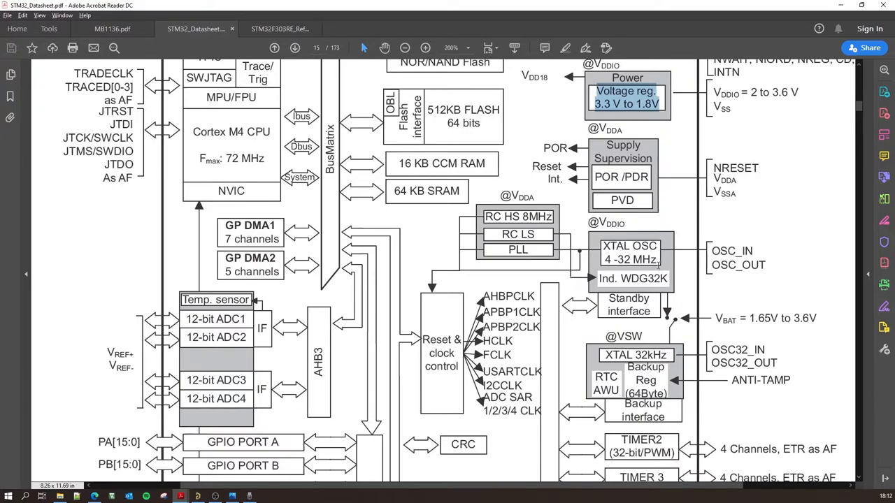
pyautogui.scroll(-3)
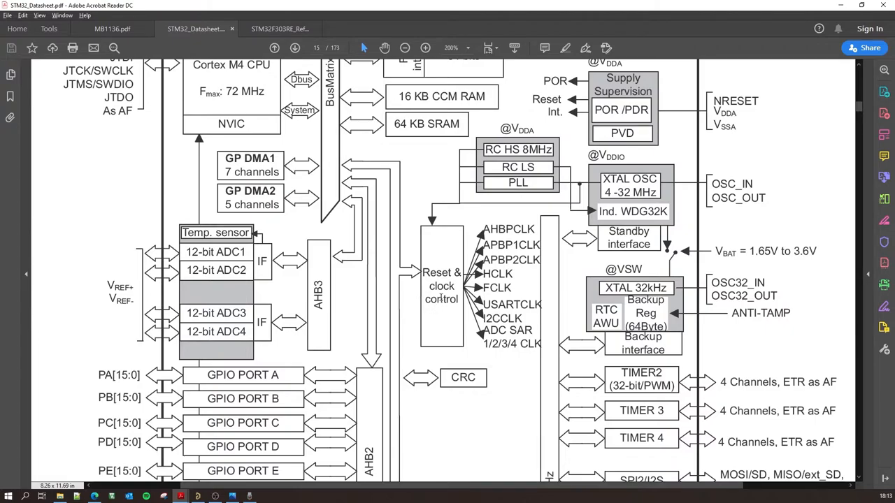
pyautogui.moveTo(467, 160)
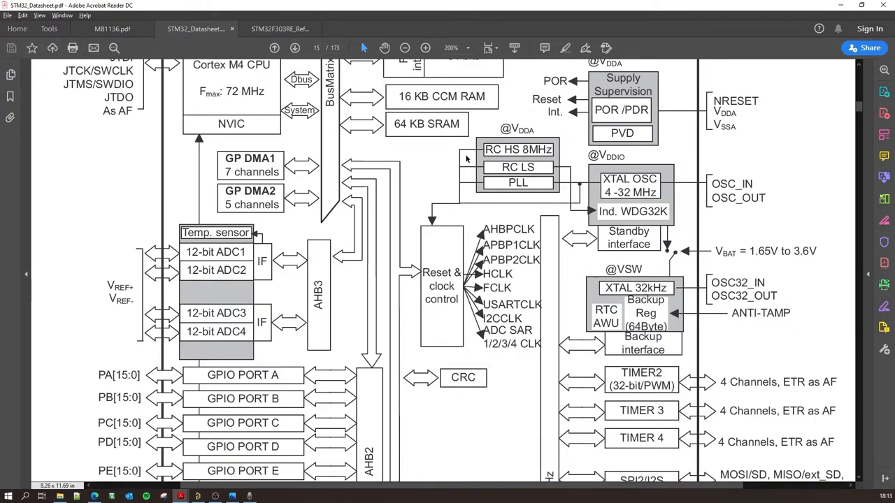
pyautogui.moveTo(552, 218)
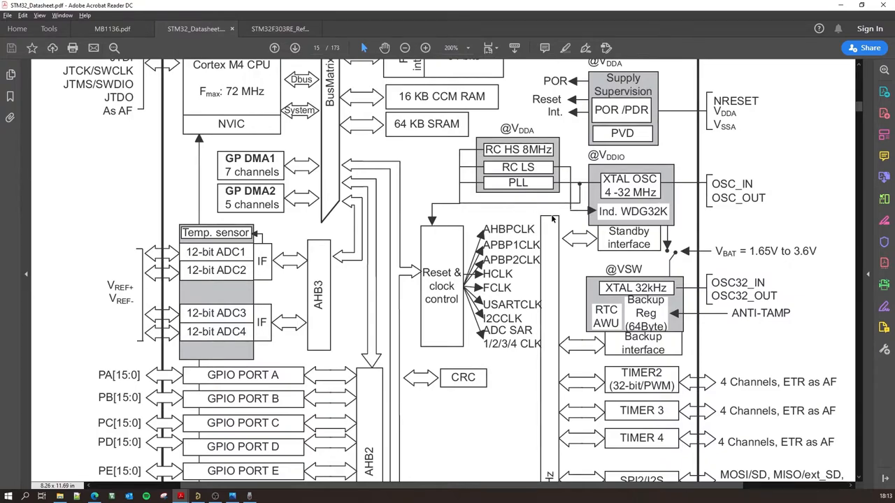
pyautogui.moveTo(688, 172)
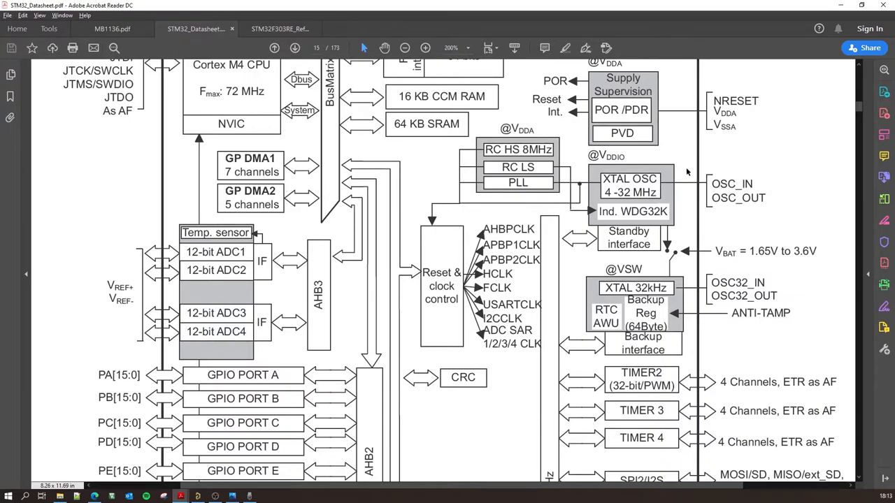
pyautogui.moveTo(752, 198)
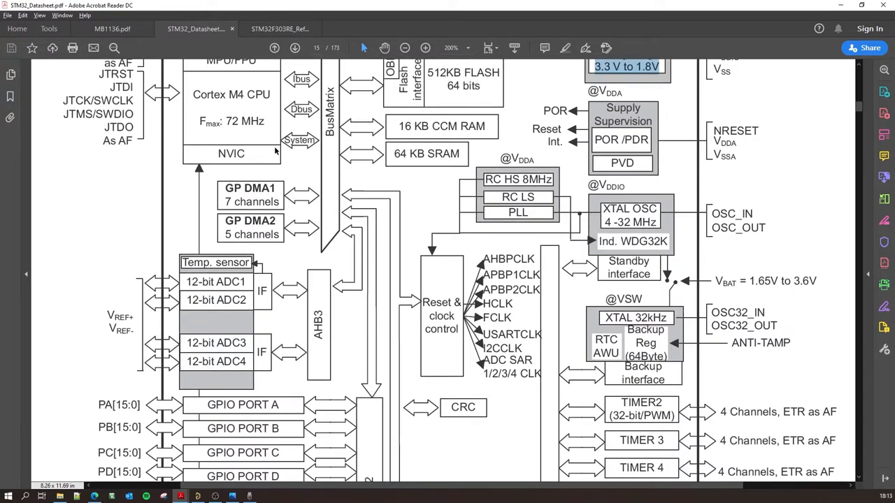
pyautogui.scroll(-3)
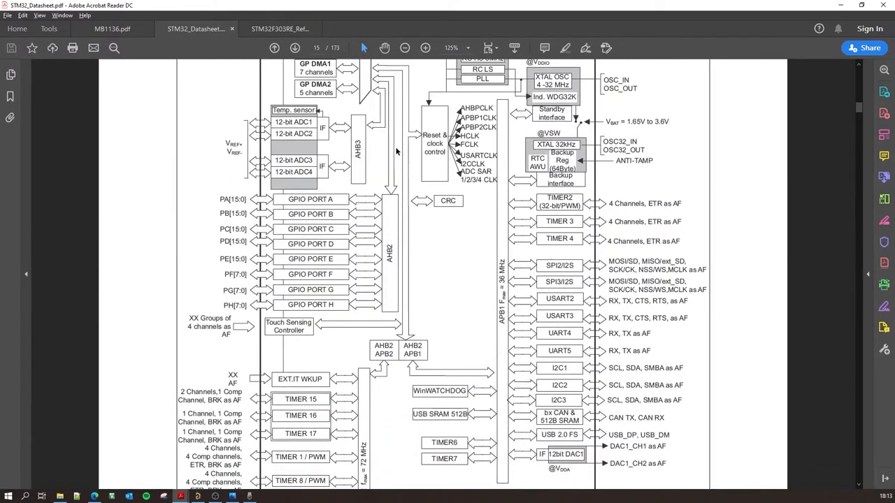
pyautogui.moveTo(445, 310)
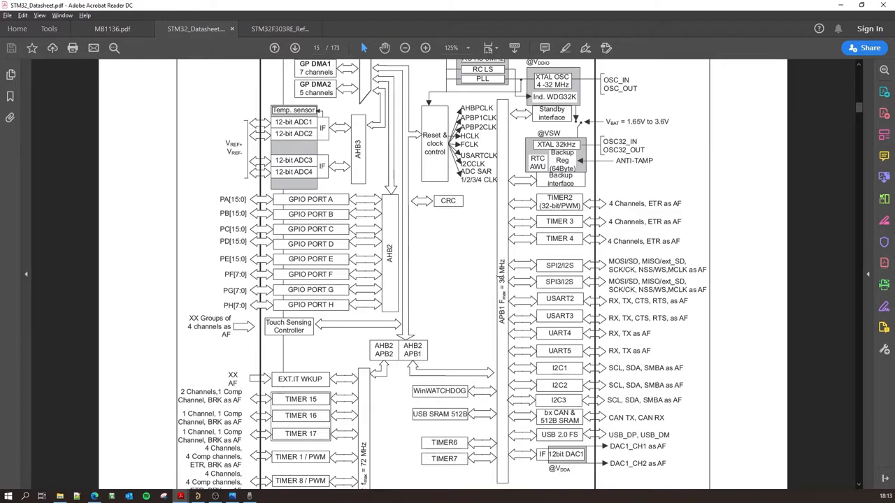
pyautogui.scroll(-3)
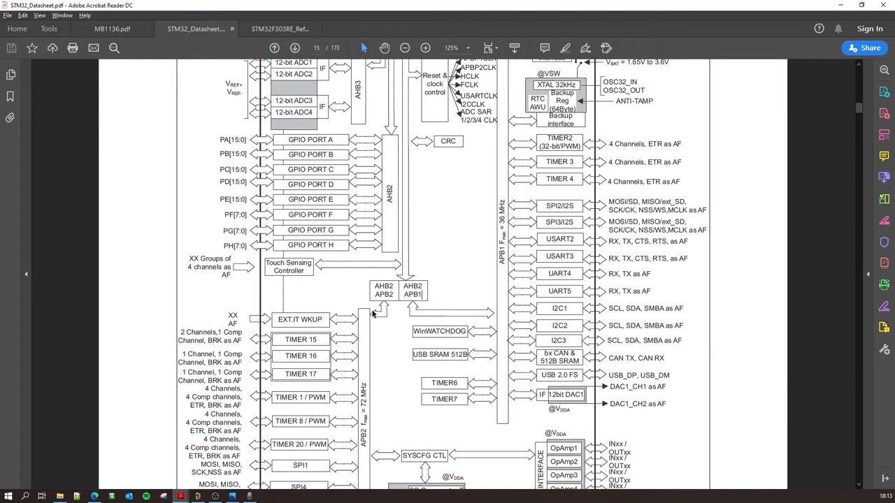
pyautogui.scroll(-3)
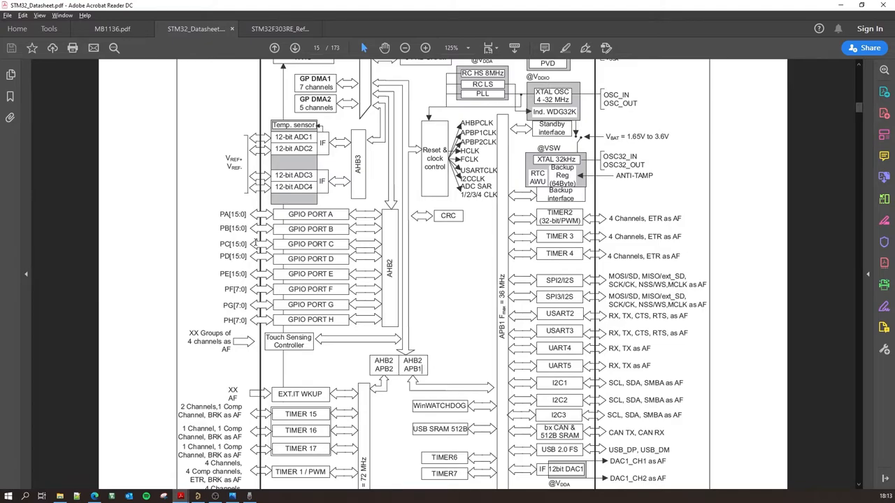
pyautogui.scroll(3)
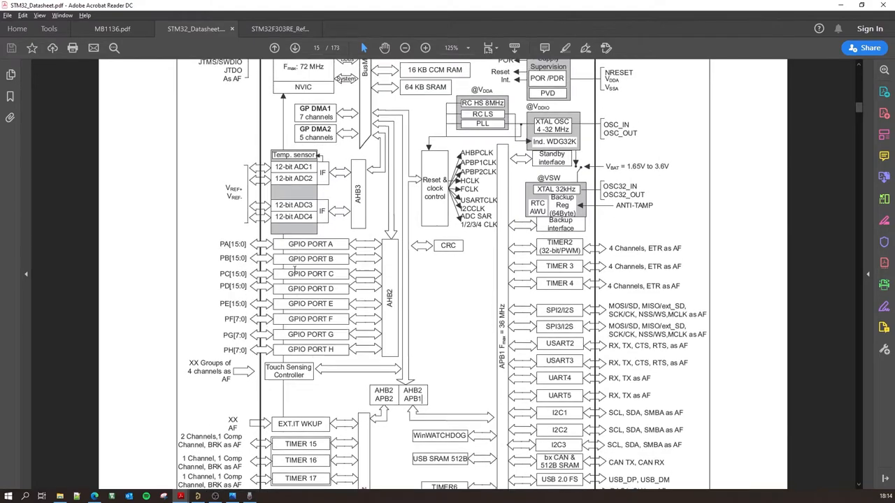
pyautogui.scroll(3)
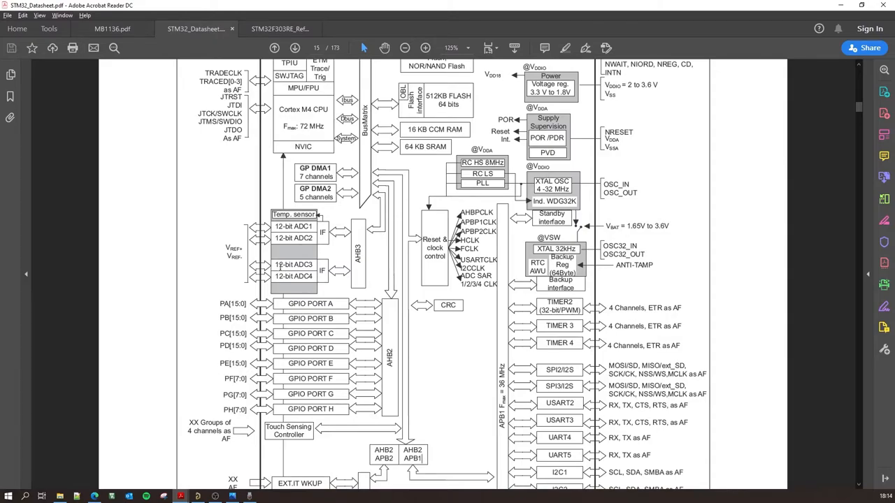
pyautogui.scroll(-3)
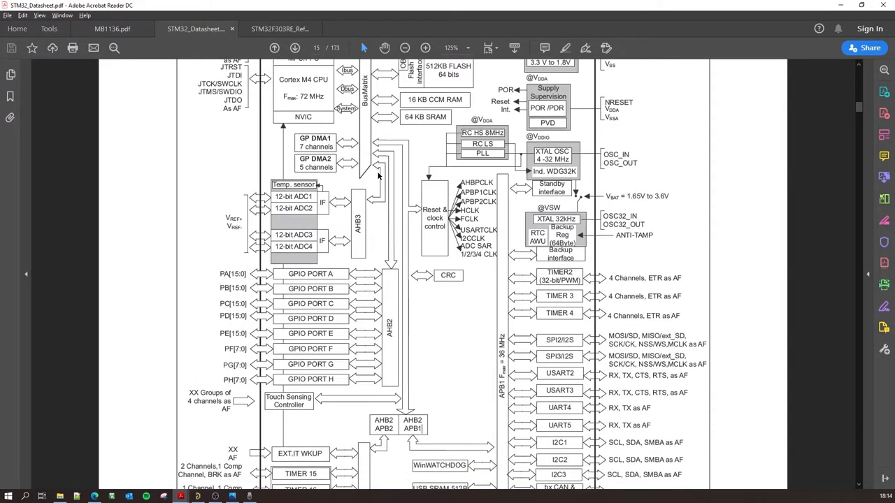
pyautogui.scroll(-3)
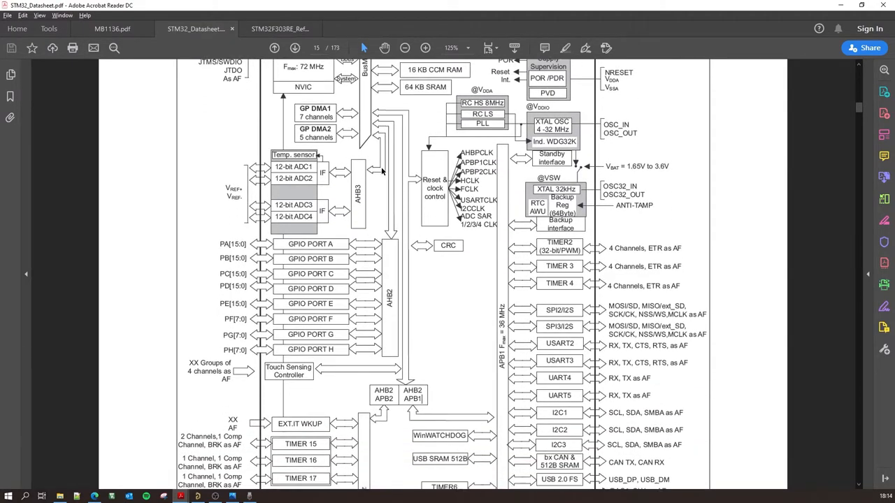
pyautogui.scroll(-3)
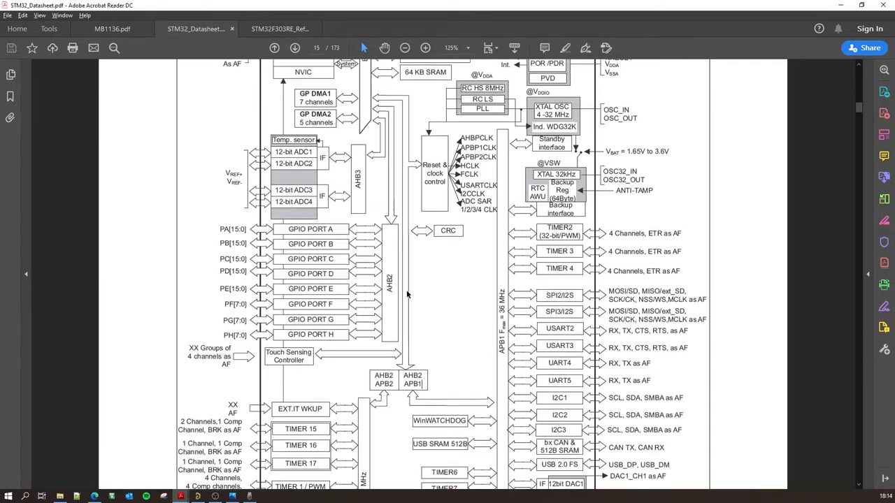
pyautogui.scroll(3)
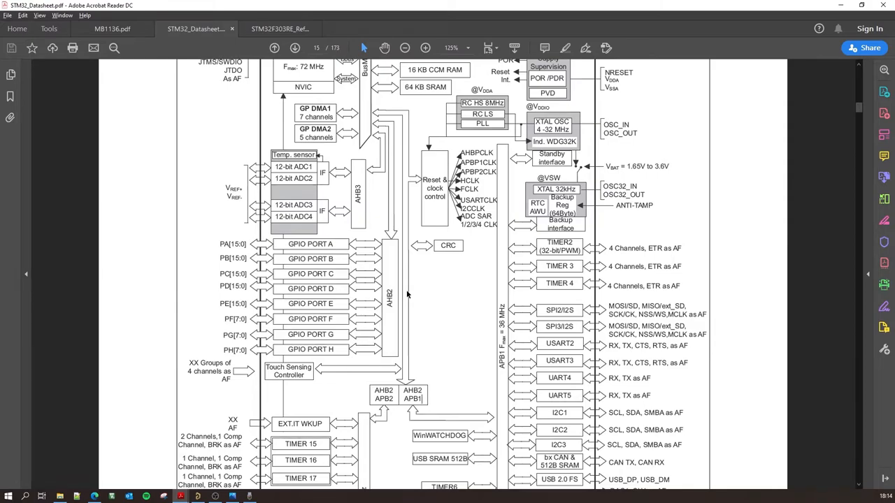
pyautogui.scroll(-3)
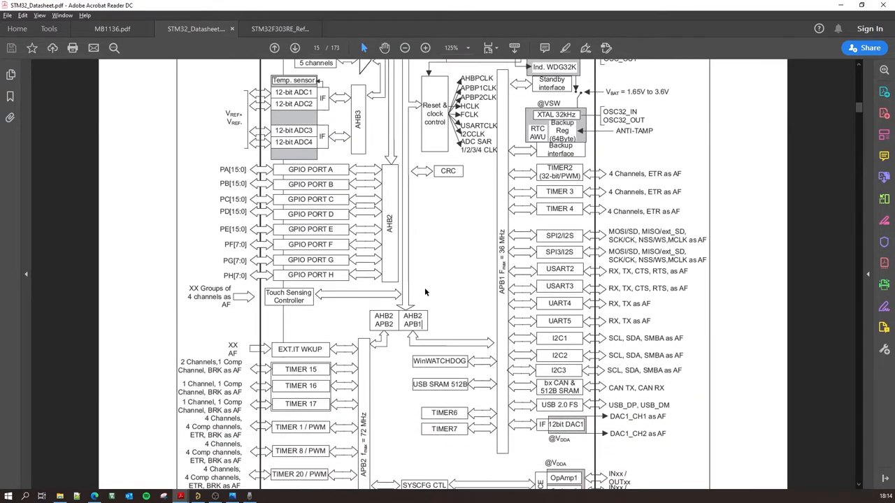
pyautogui.scroll(-3)
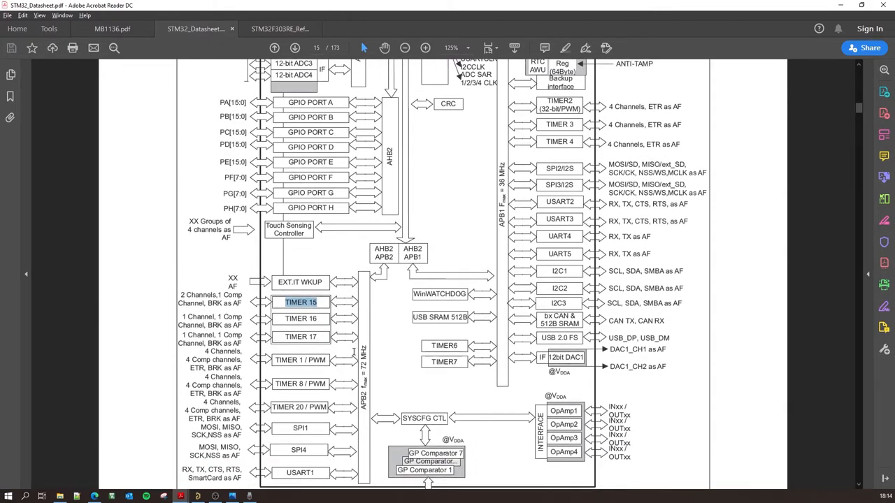
pyautogui.scroll(-3)
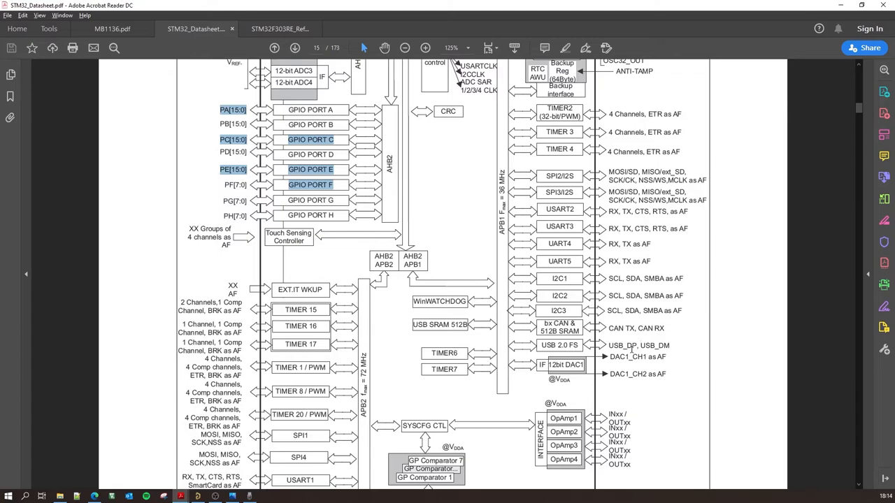
# - Enlarge the block diagram's APB1 peripherals and select the AF label beside I2C1
pyautogui.click(426, 48)
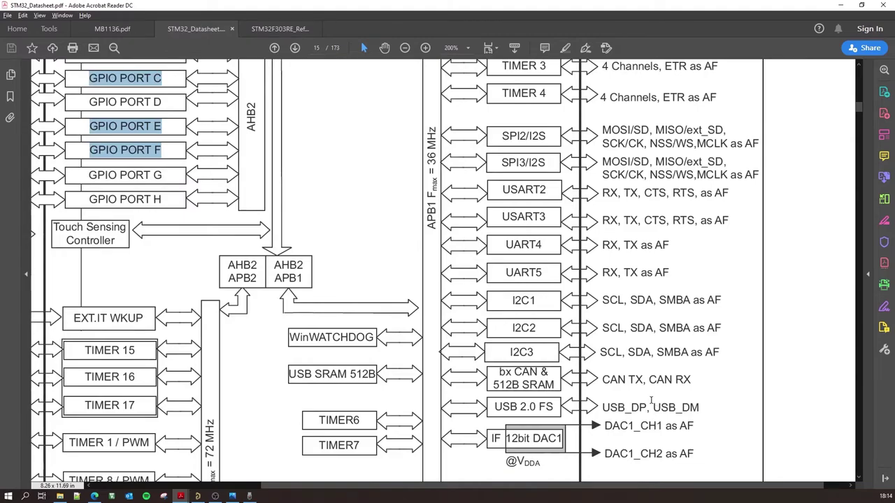
pyautogui.moveTo(616, 384)
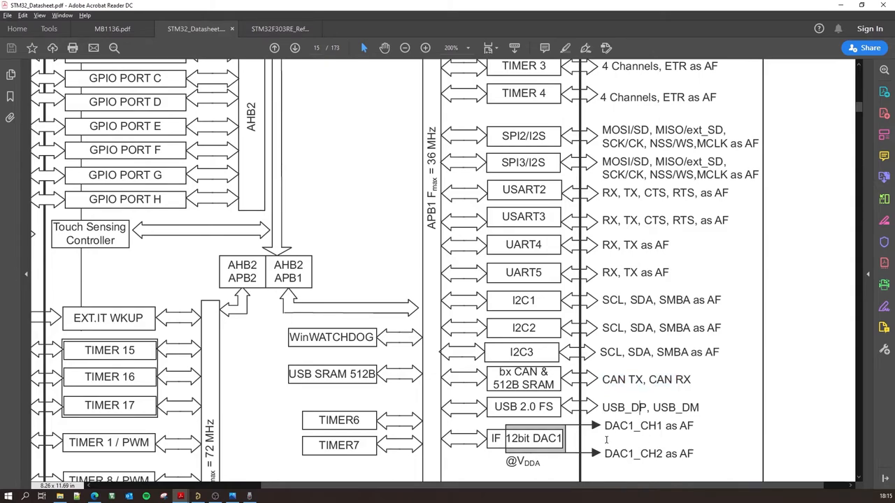
pyautogui.scroll(3)
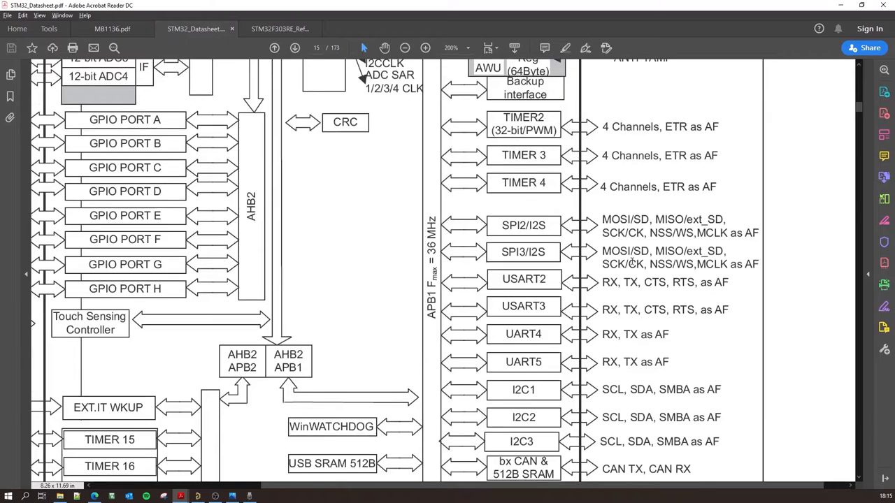
pyautogui.doubleClick(618, 218)
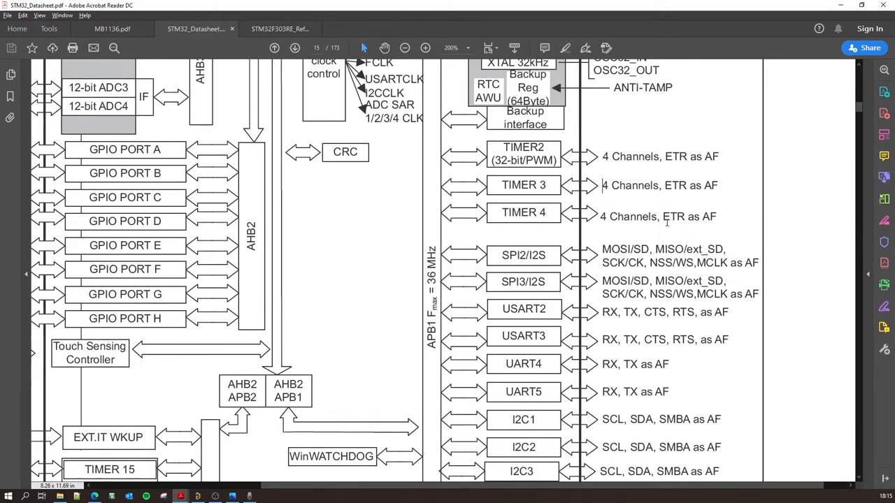
pyautogui.scroll(-3)
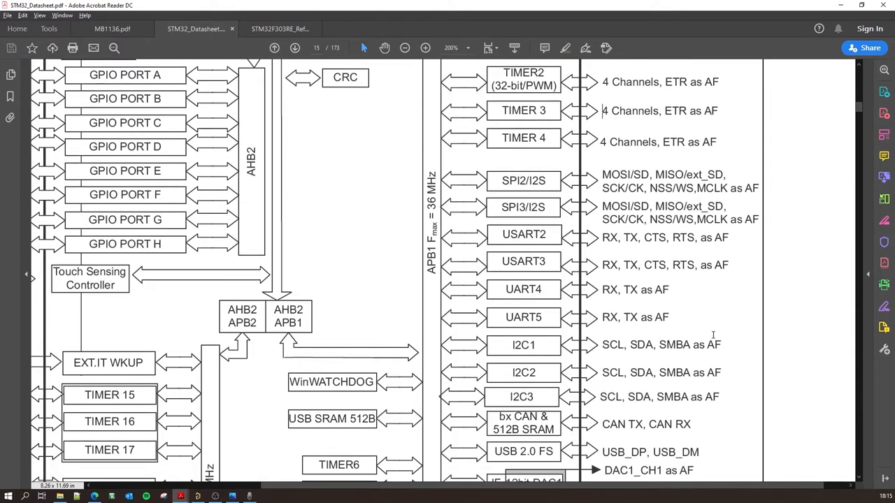
pyautogui.doubleClick(713, 344)
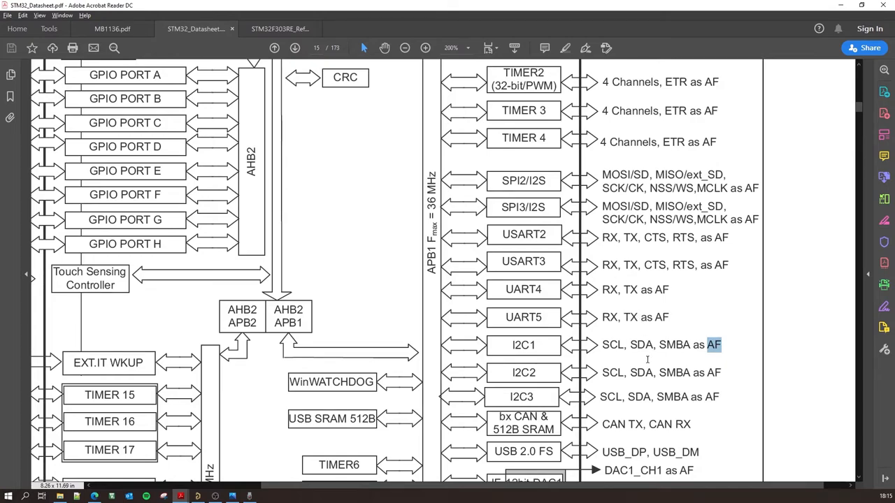
pyautogui.moveTo(532, 342)
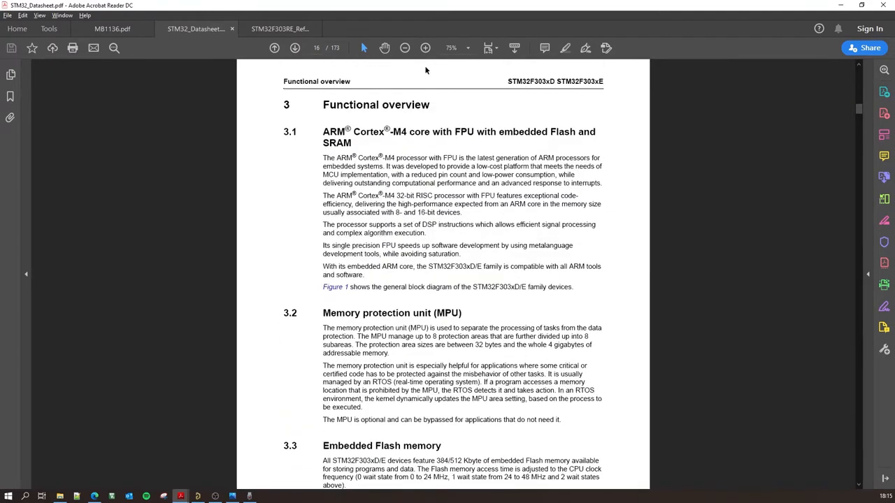
# - Go to the pin definitions table on page 41 and select the VBAT pin entry
pyautogui.click(425, 48)
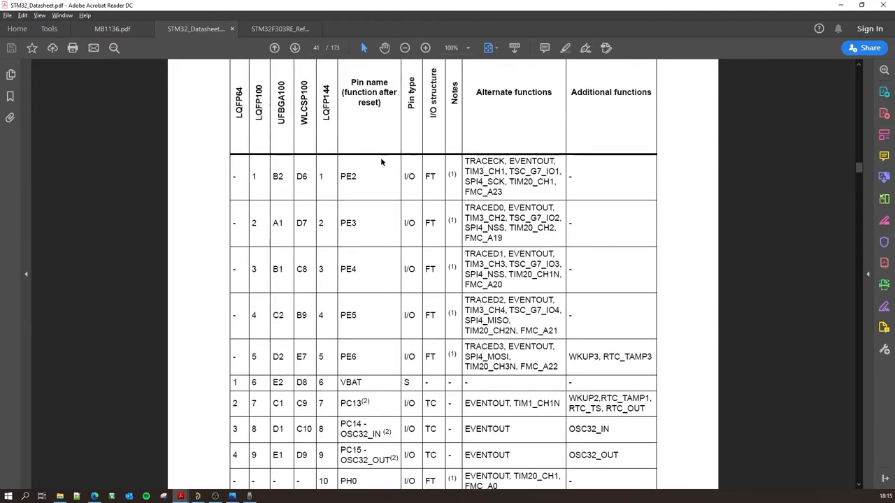
pyautogui.scroll(-3)
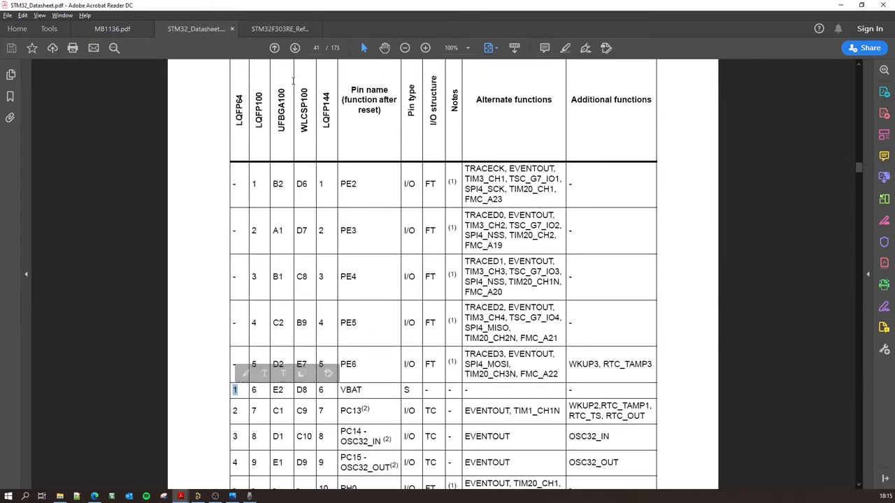
pyautogui.moveTo(260, 263)
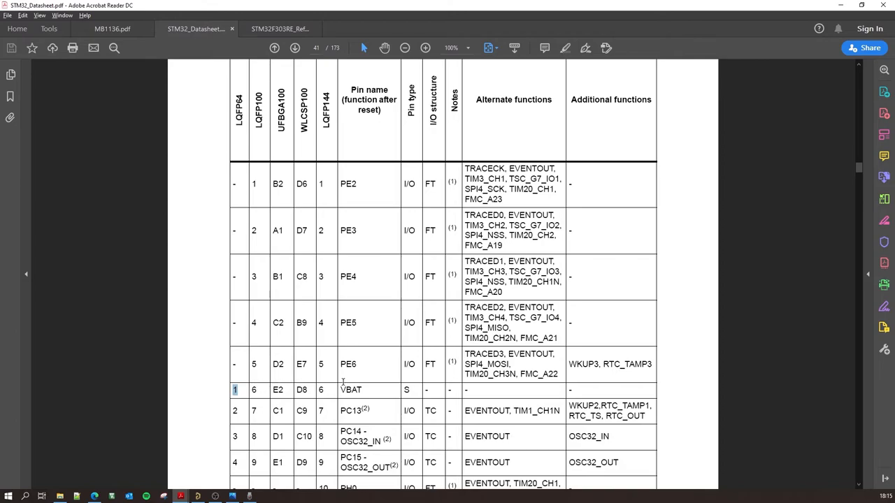
pyautogui.doubleClick(351, 390)
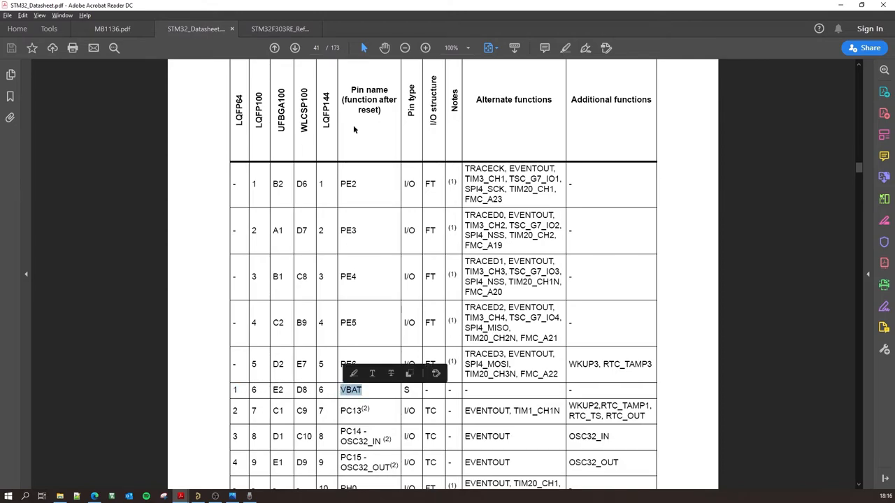
pyautogui.doubleClick(513, 99)
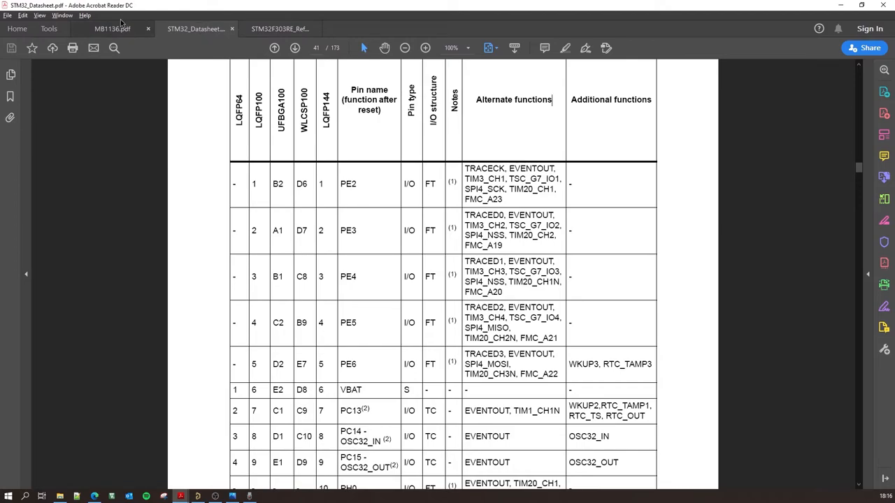
# - View the MB1136 board schematic's microcontroller section, then return to the datasheet's pin table
pyautogui.click(112, 28)
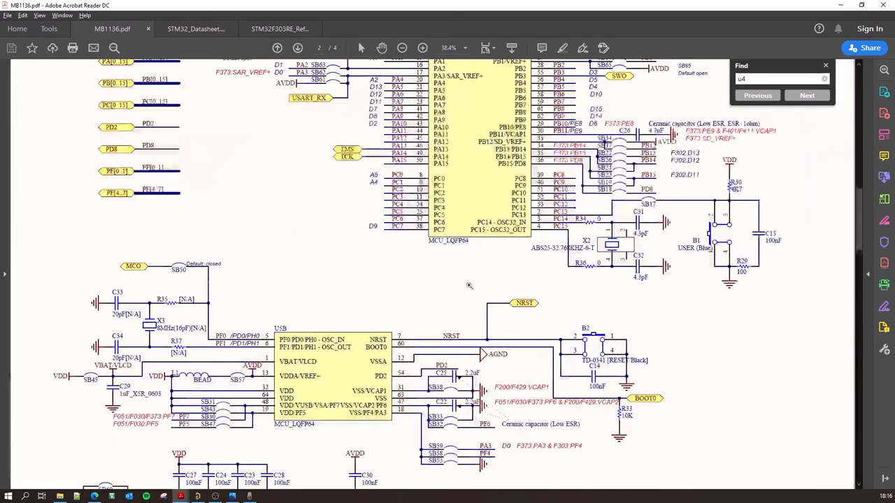
pyautogui.scroll(3)
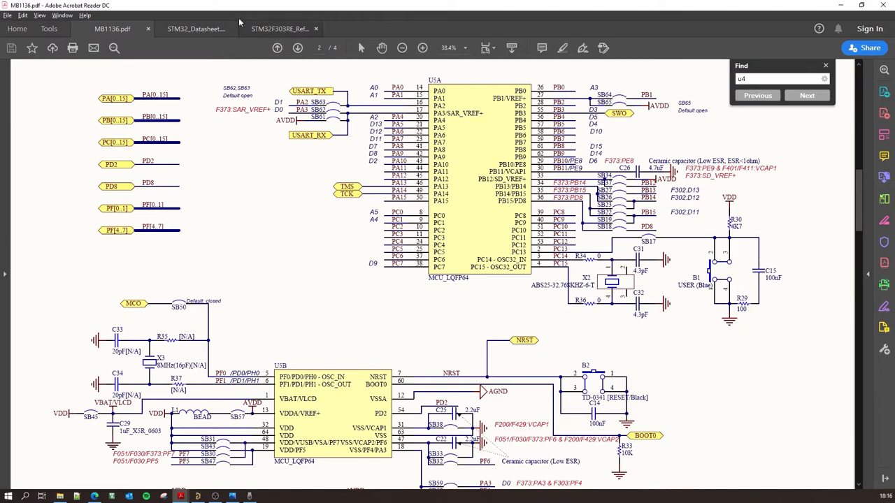
pyautogui.click(196, 27)
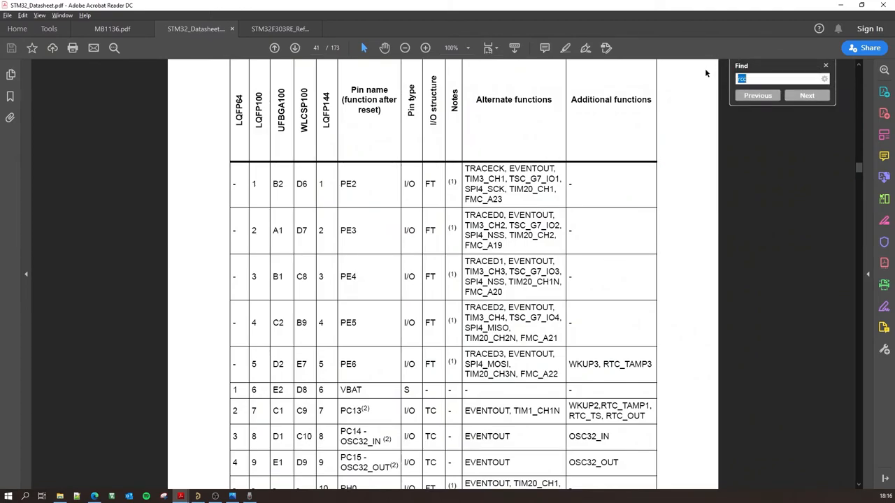
# - Search for PA13 to land on its pin definitions row and select EVENTOUT among its alternate functions
pyautogui.write('PA13')
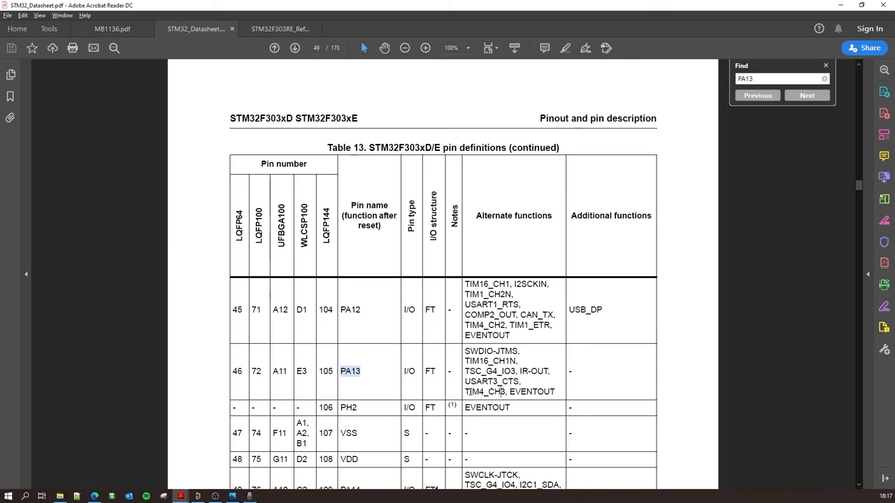
pyautogui.doubleClick(531, 392)
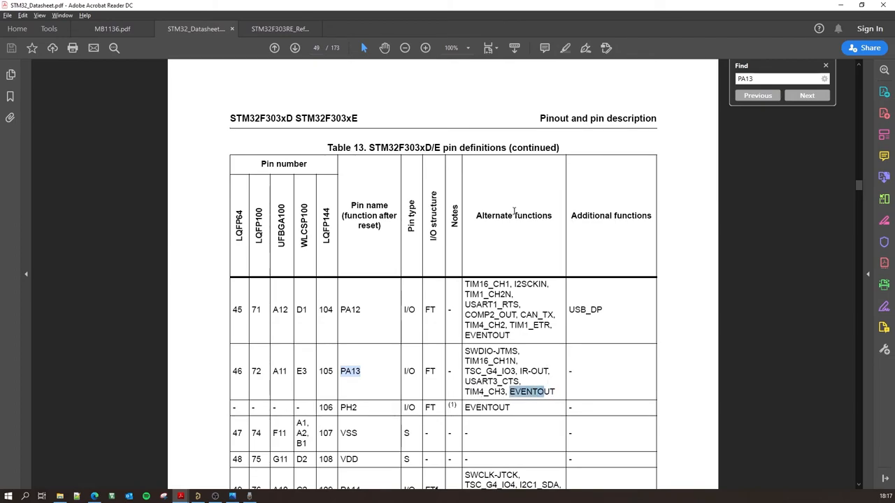
pyautogui.moveTo(422, 344)
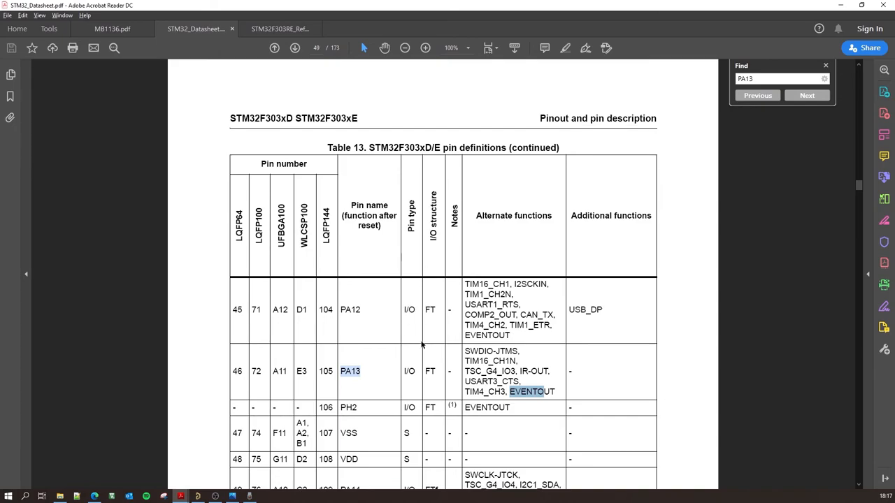
pyautogui.moveTo(387, 355)
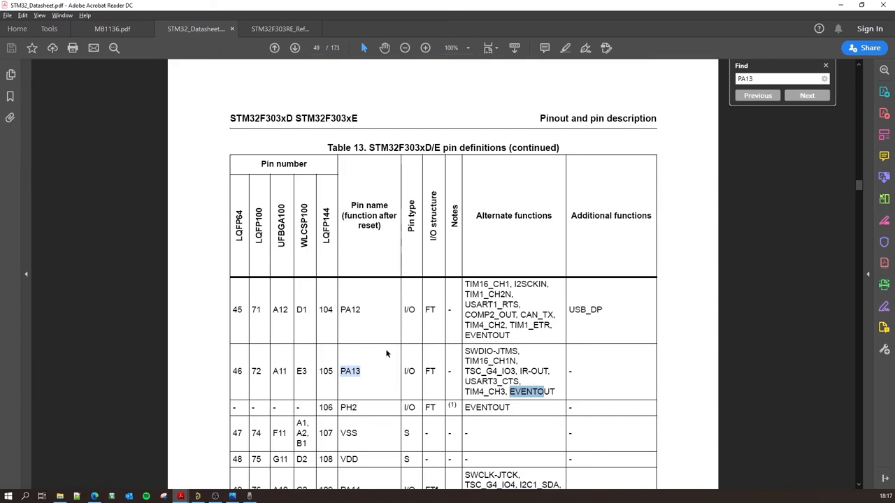
pyautogui.moveTo(390, 349)
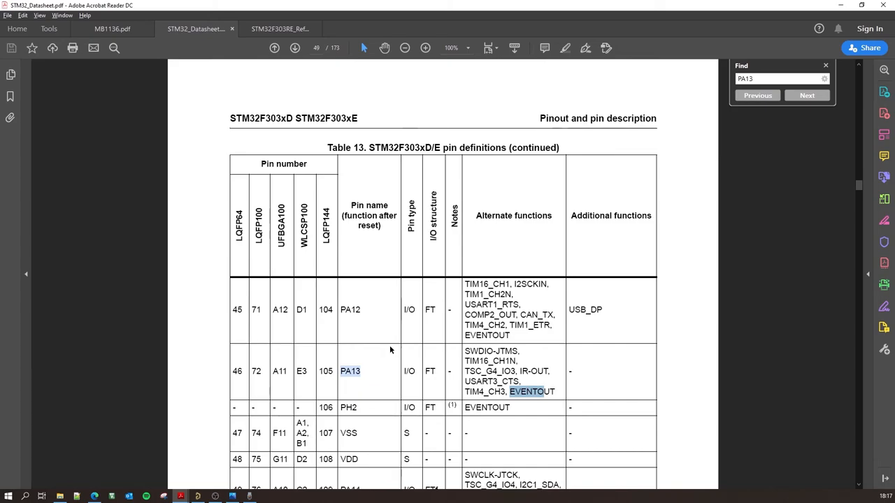